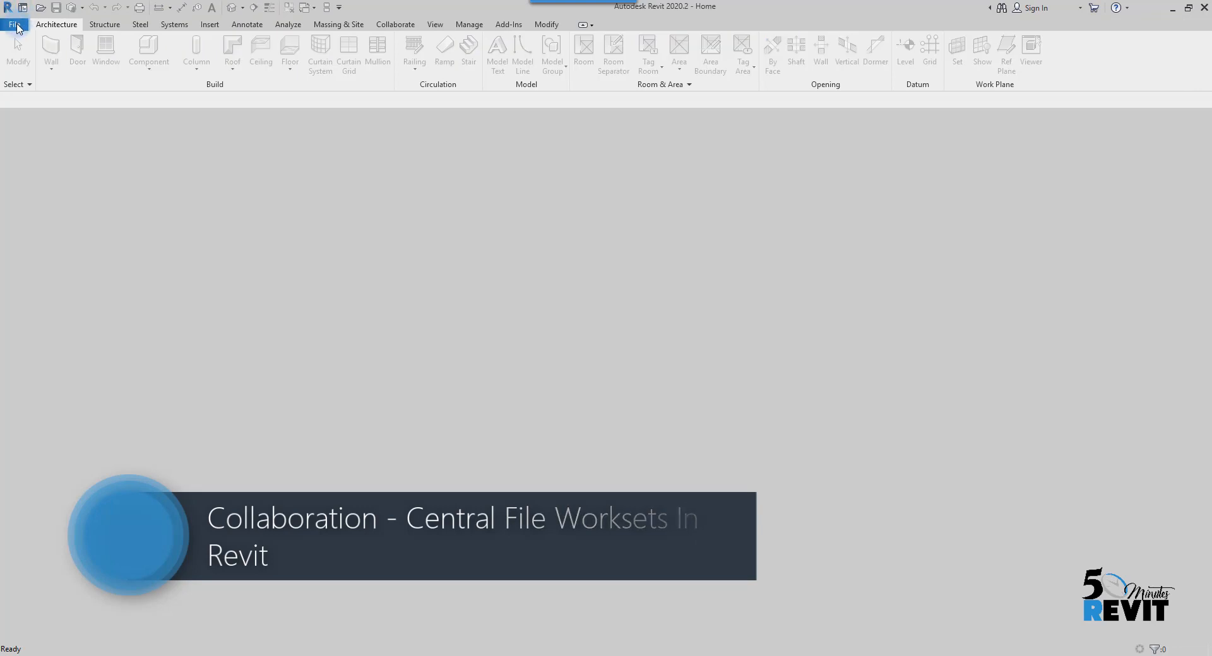
# Step: Open Residential_Sample_Project from the bundled sample files
pyautogui.click(13, 7)
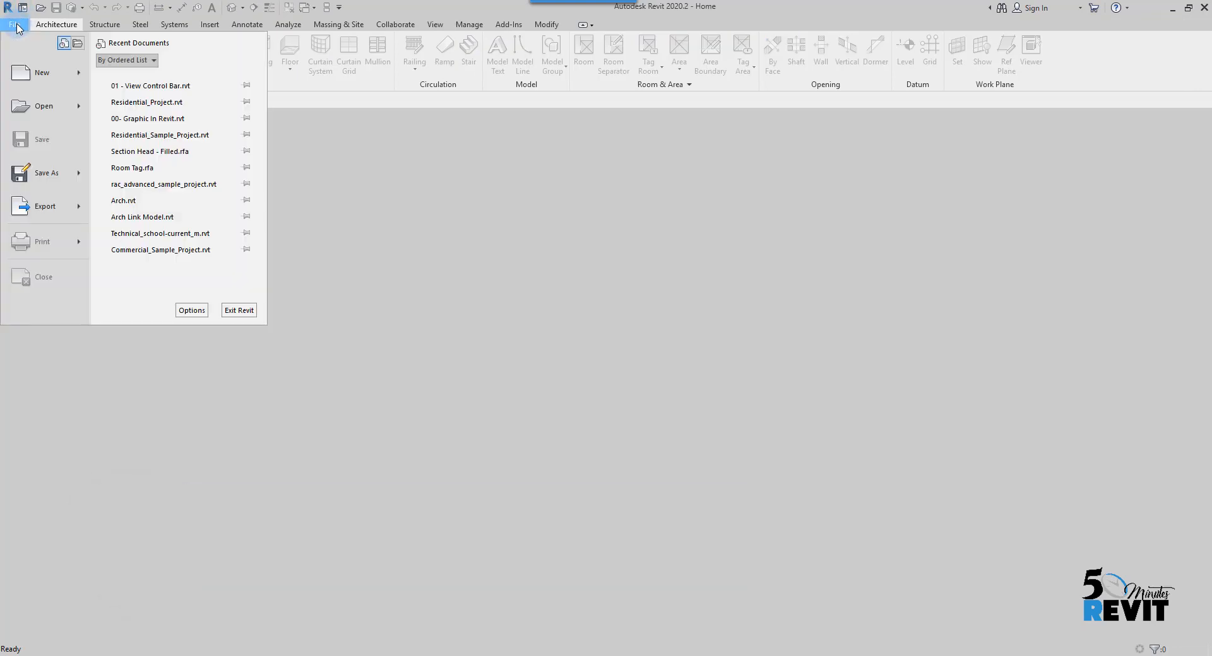
pyautogui.click(17, 24)
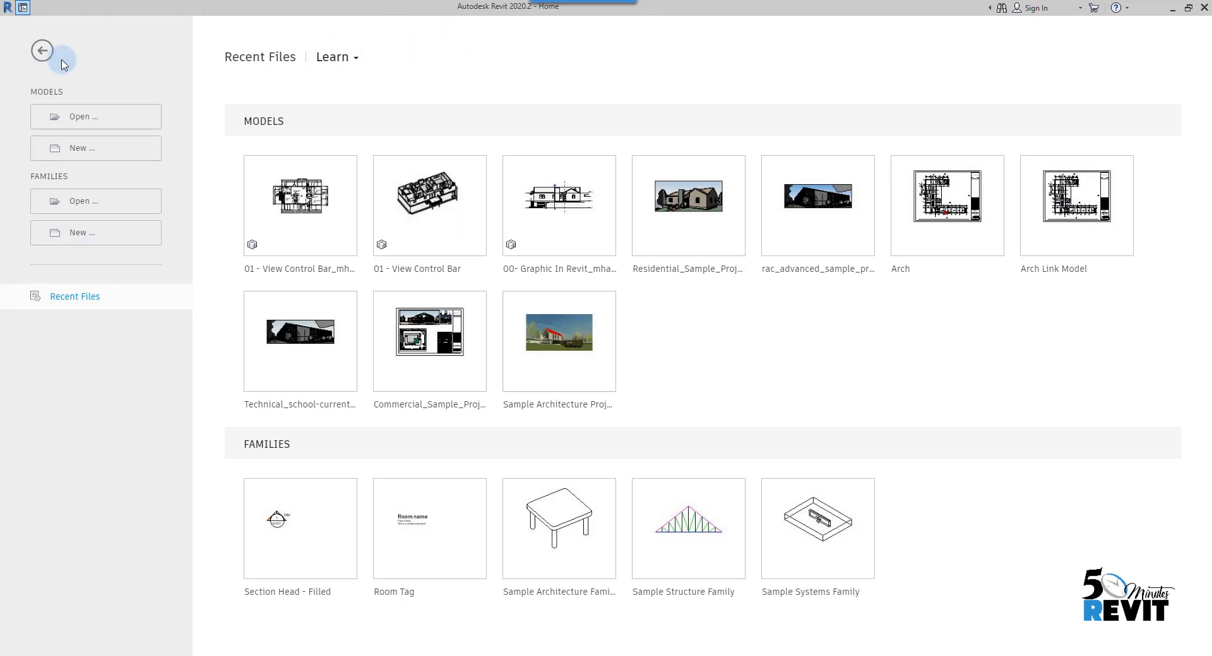
pyautogui.moveTo(130, 48)
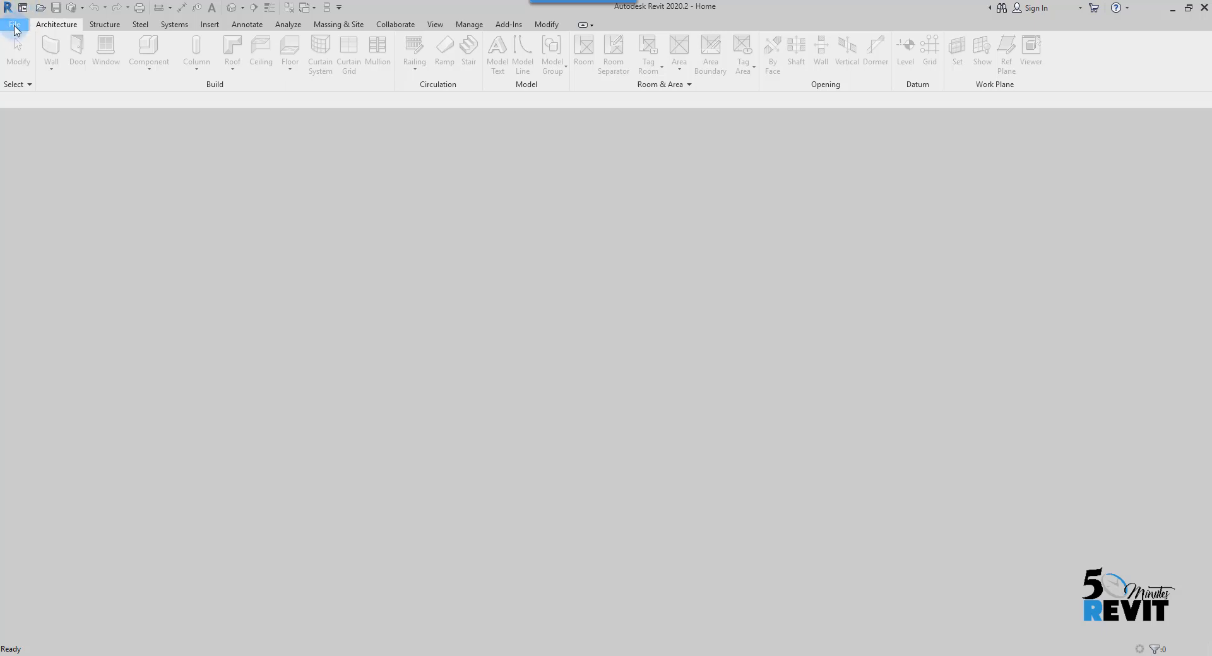
pyautogui.click(15, 24)
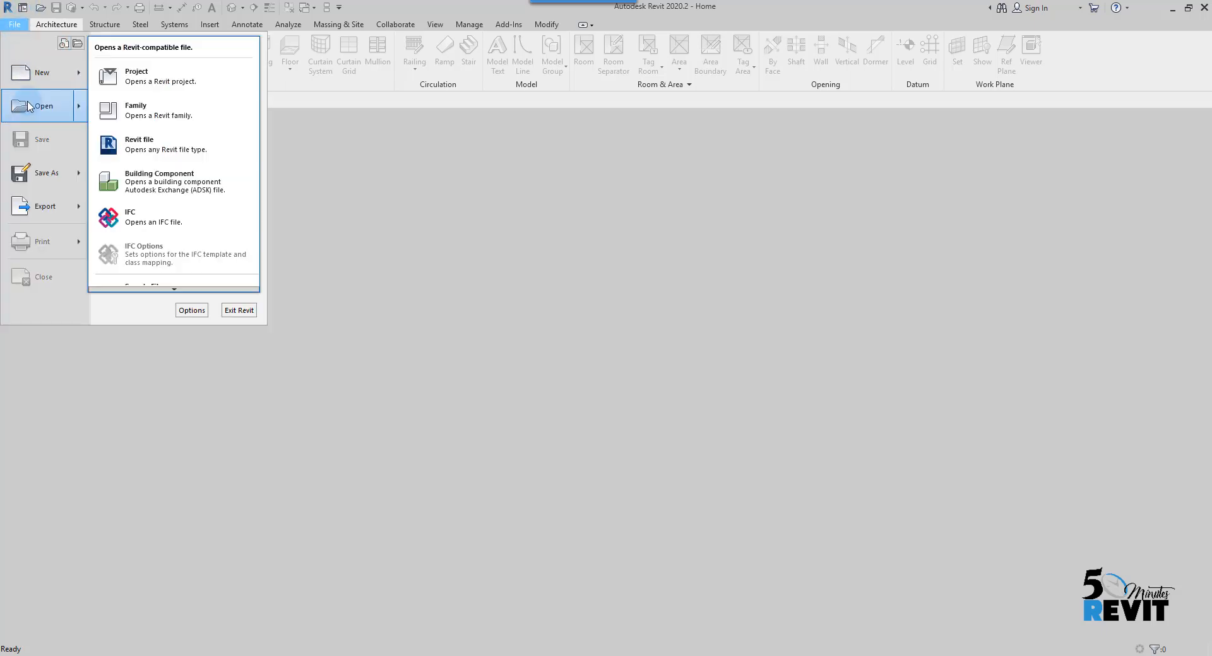
pyautogui.scroll(-3)
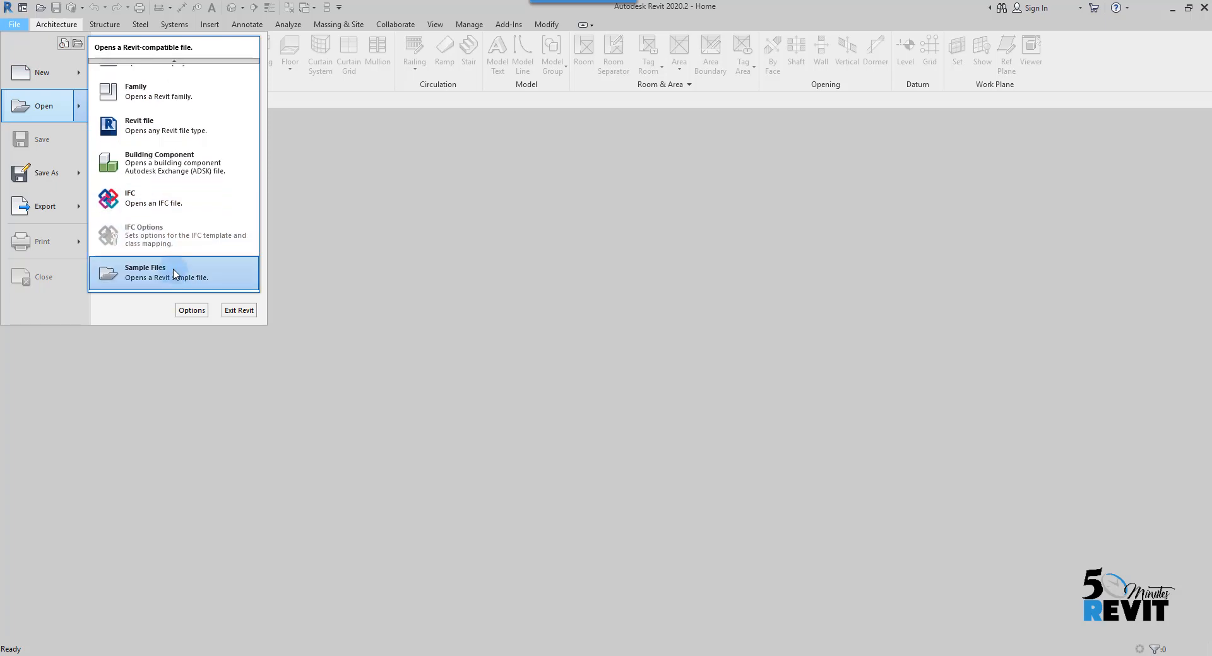
pyautogui.click(145, 273)
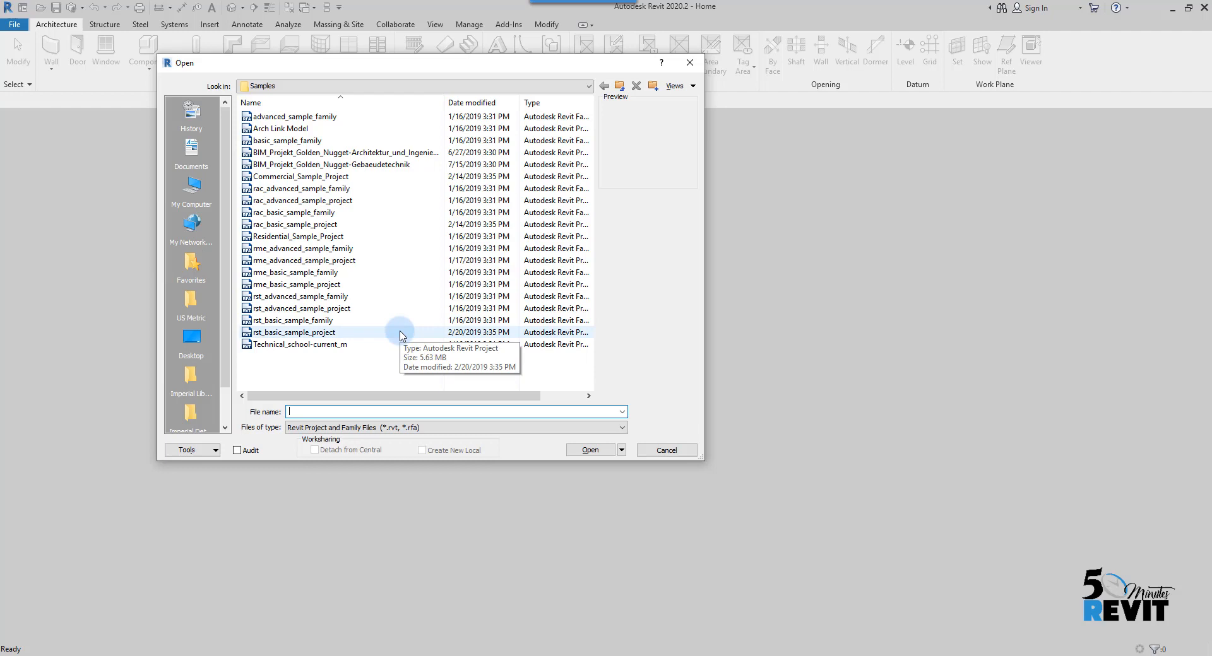
pyautogui.click(298, 238)
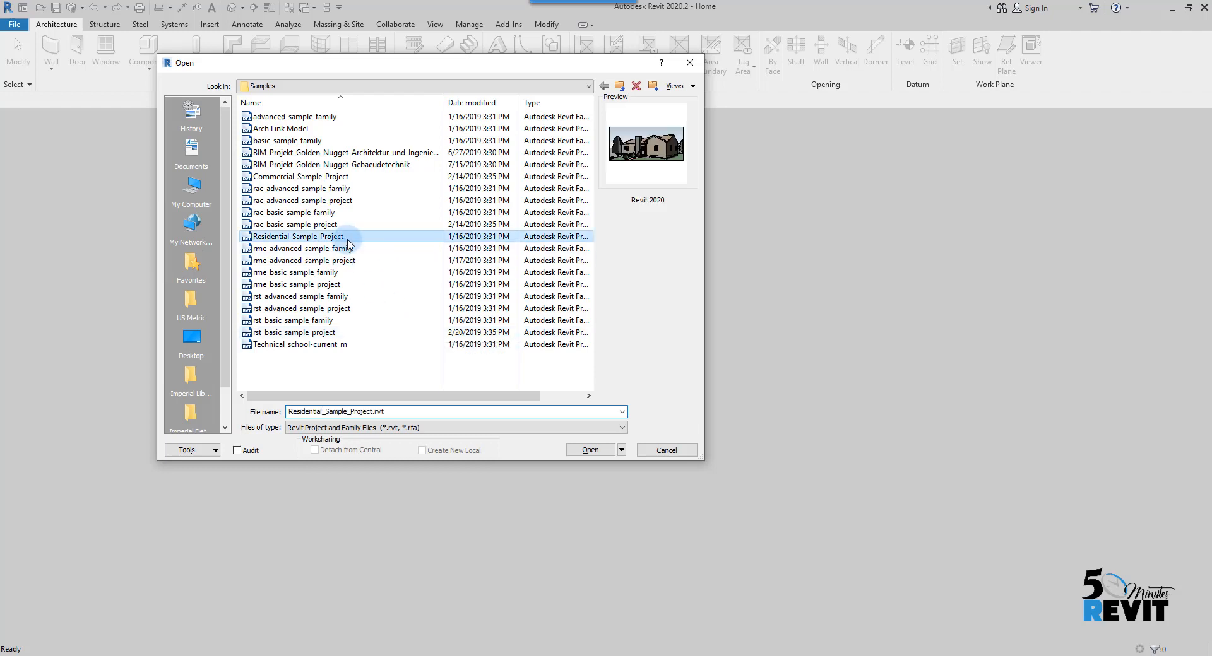
pyautogui.moveTo(327, 241)
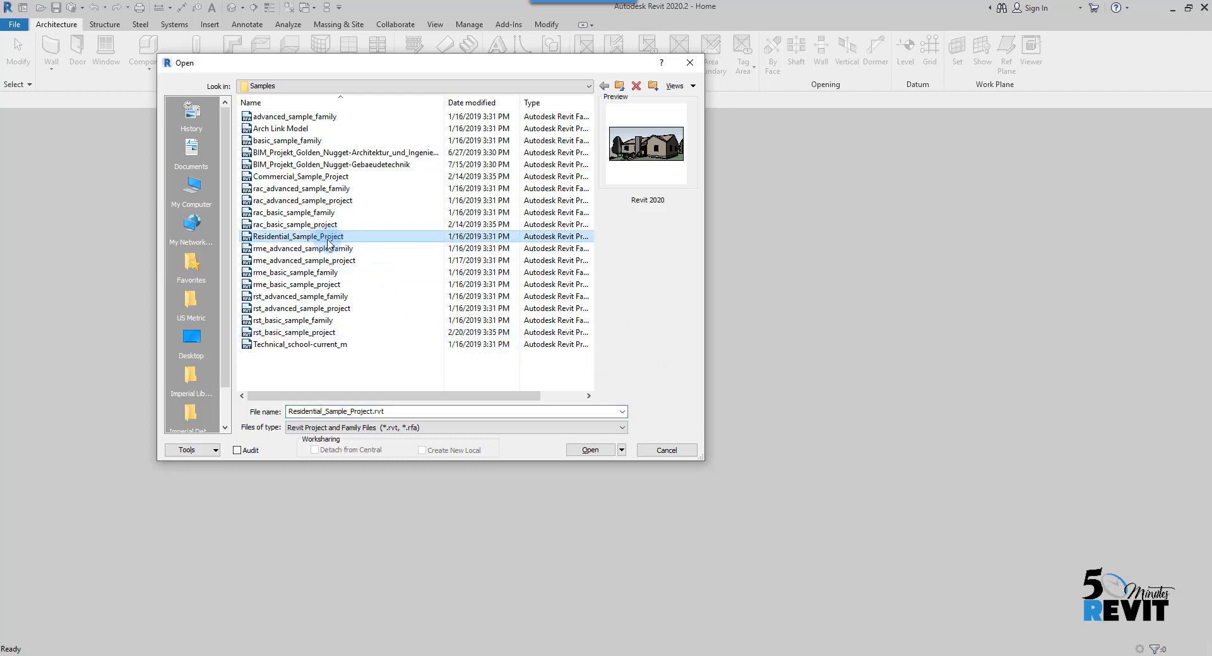
pyautogui.moveTo(490, 247)
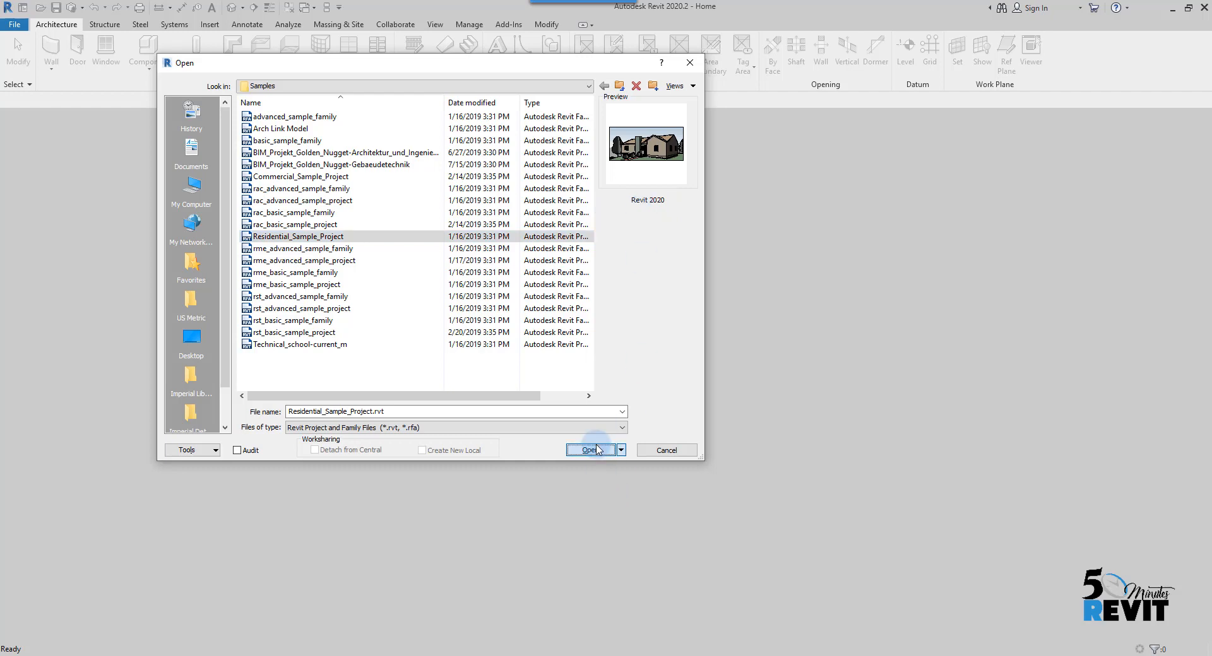
pyautogui.click(590, 451)
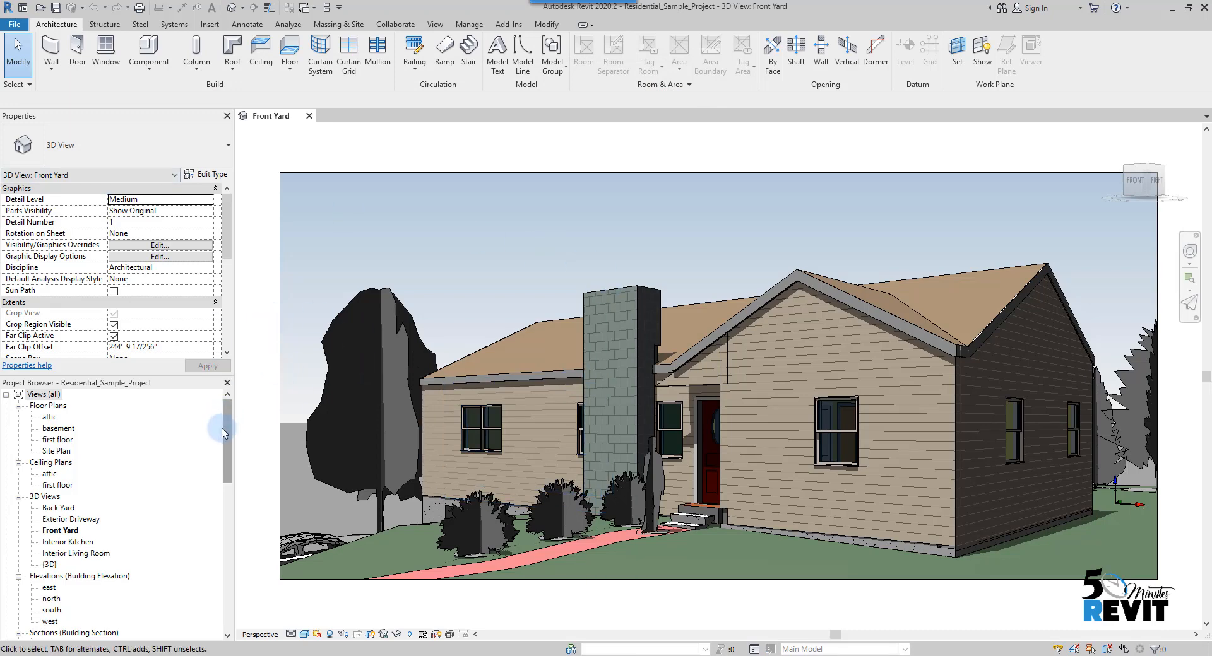
# Step: Open the first floor plan view and show the Collaborate ribbon tools
pyautogui.doubleClick(56, 441)
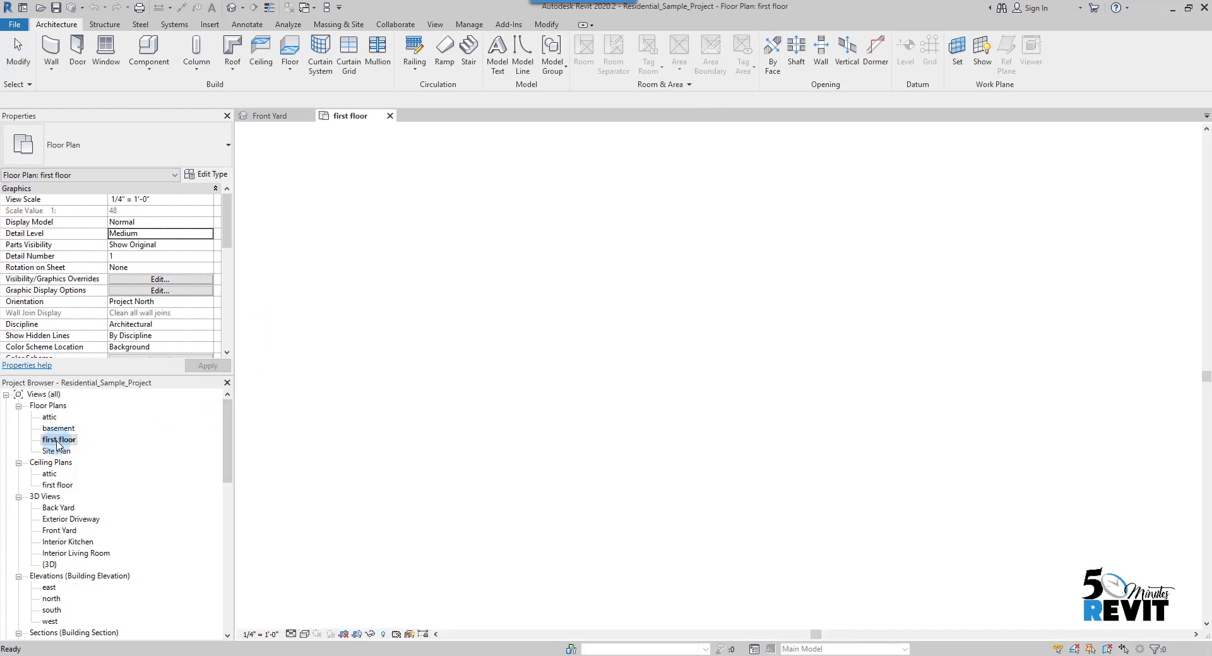
pyautogui.doubleClick(58, 439)
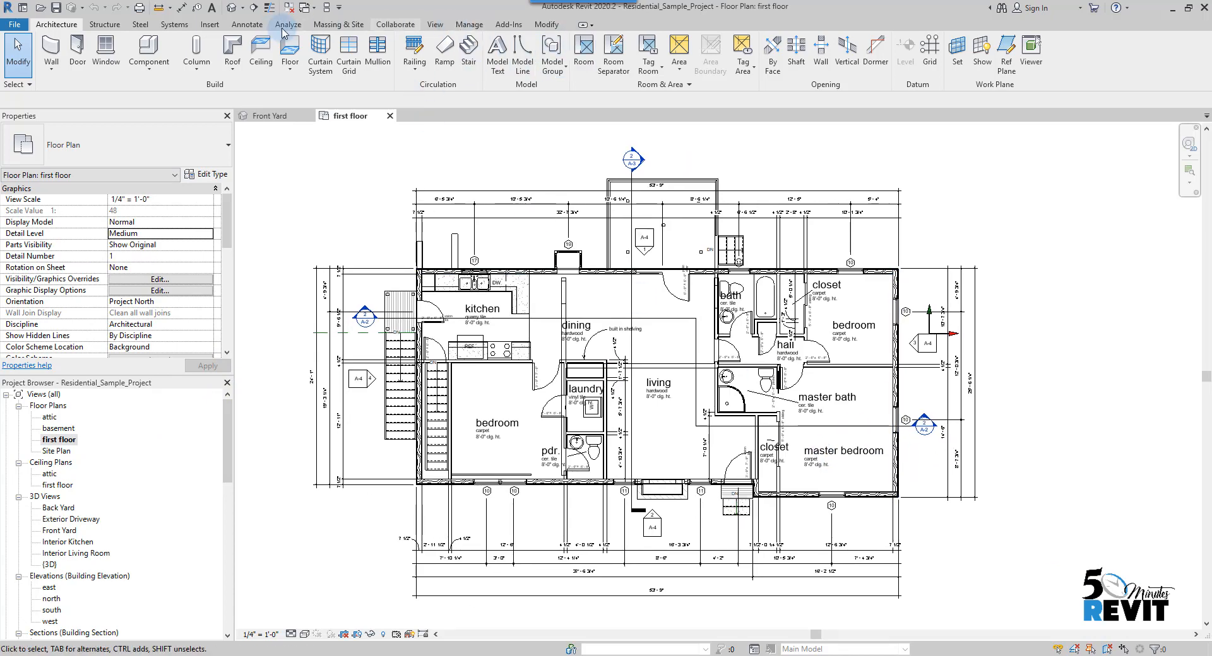
pyautogui.moveTo(395, 24)
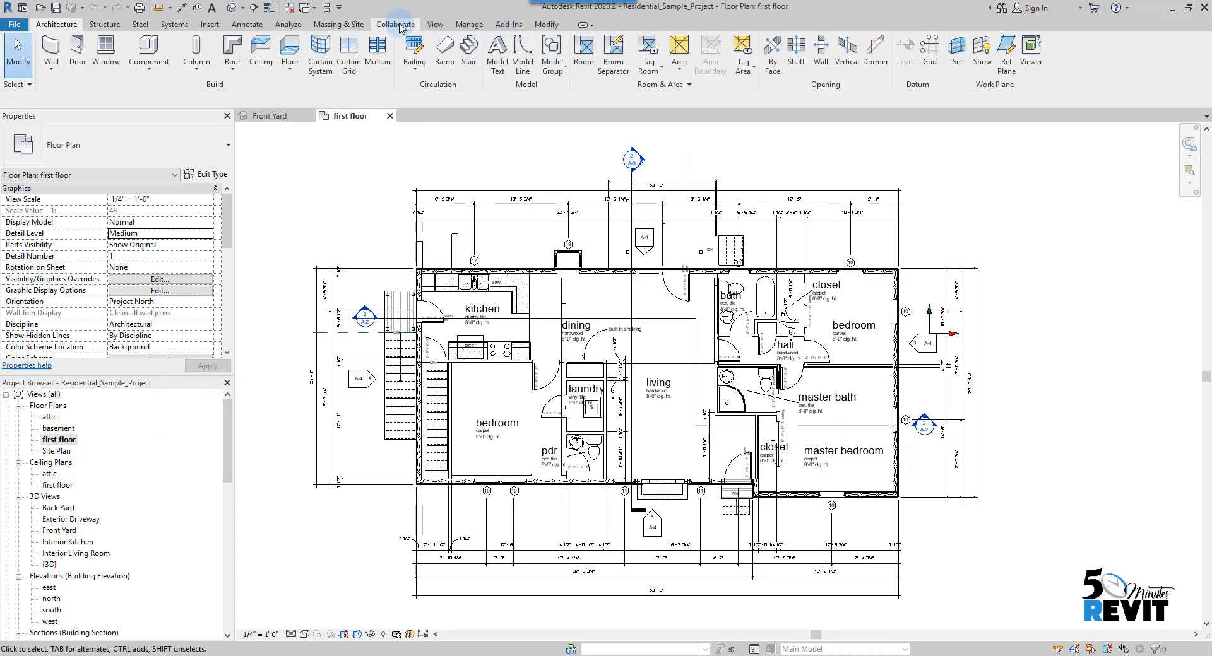
pyautogui.click(396, 24)
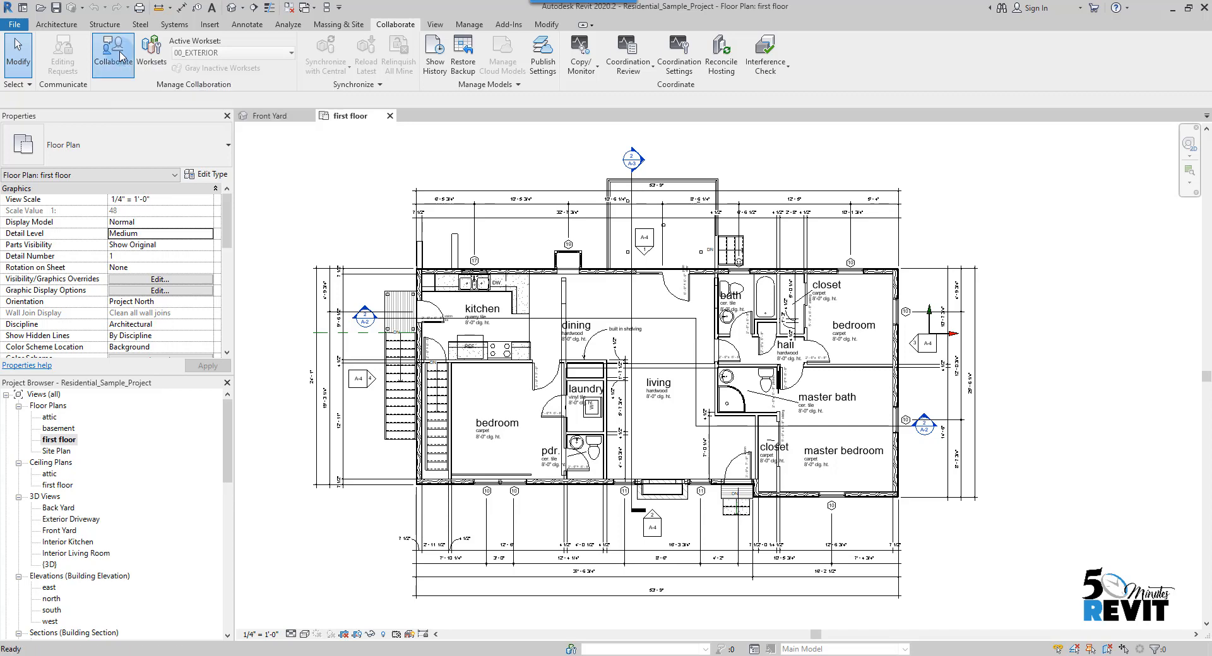
# Step: Enable collaboration on the model within the local network
pyautogui.click(113, 53)
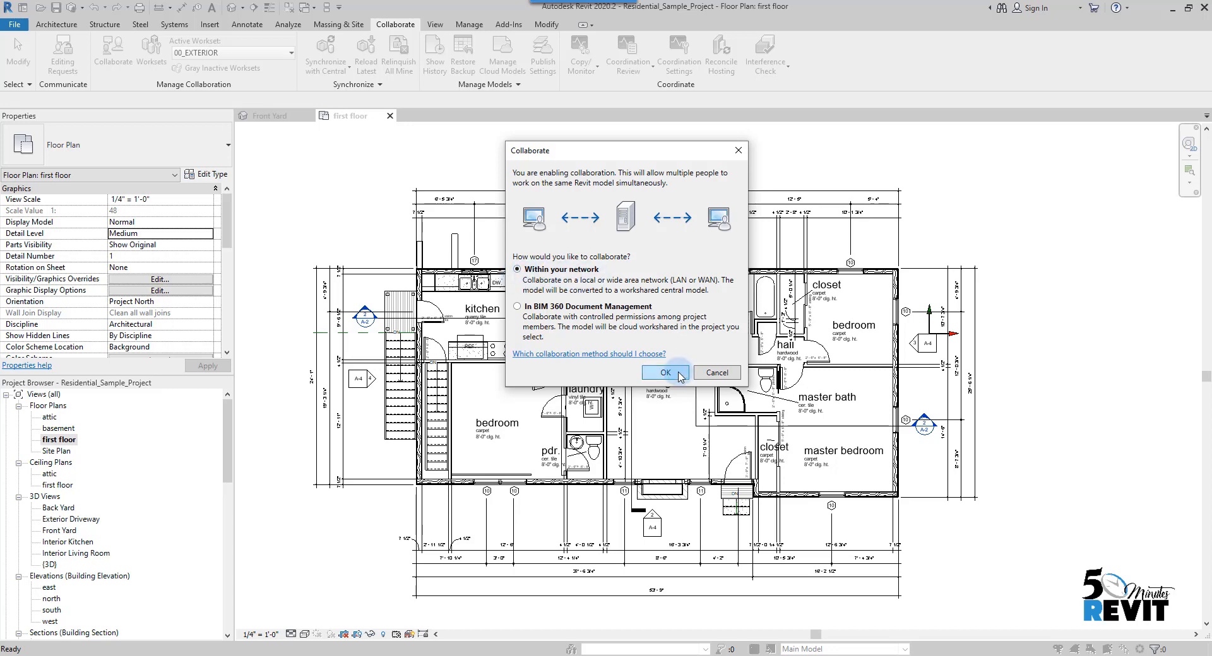
pyautogui.click(666, 372)
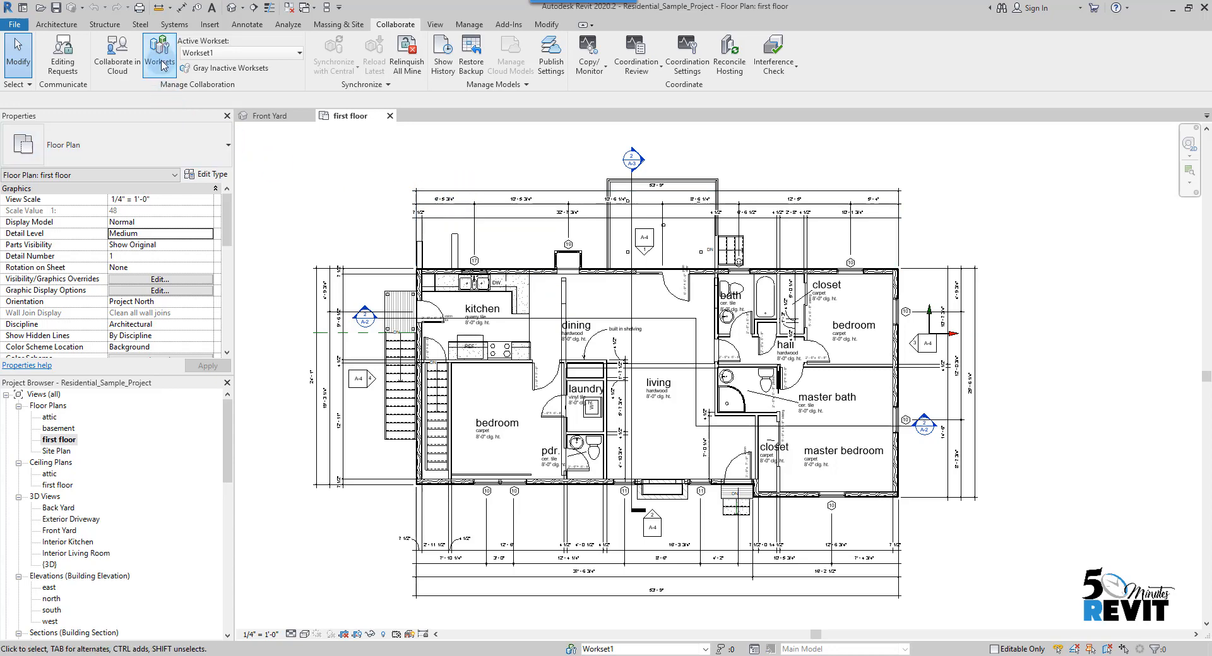
pyautogui.click(158, 52)
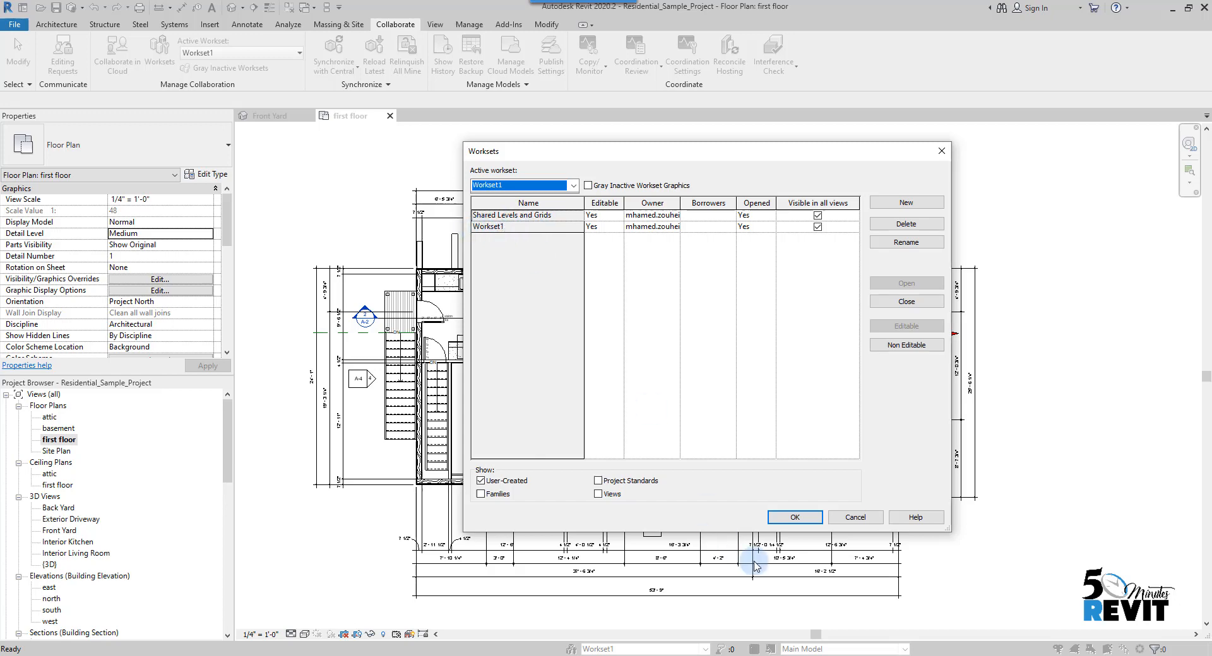
pyautogui.click(795, 517)
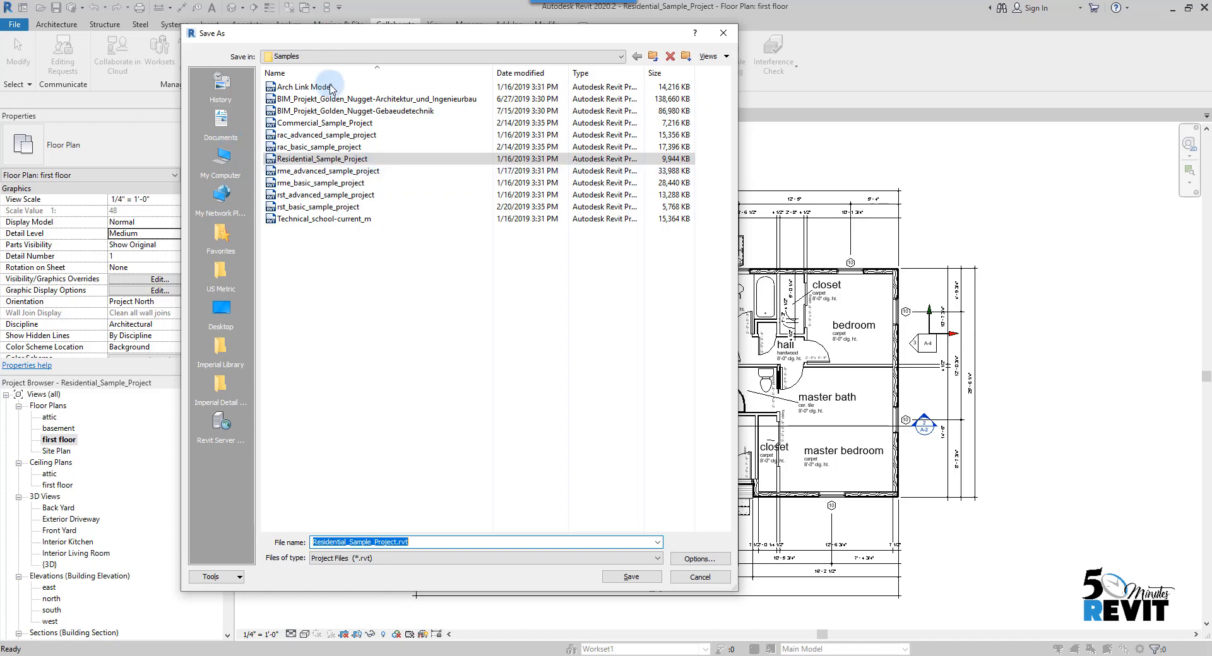
pyautogui.moveTo(434, 423)
pyautogui.write('_')
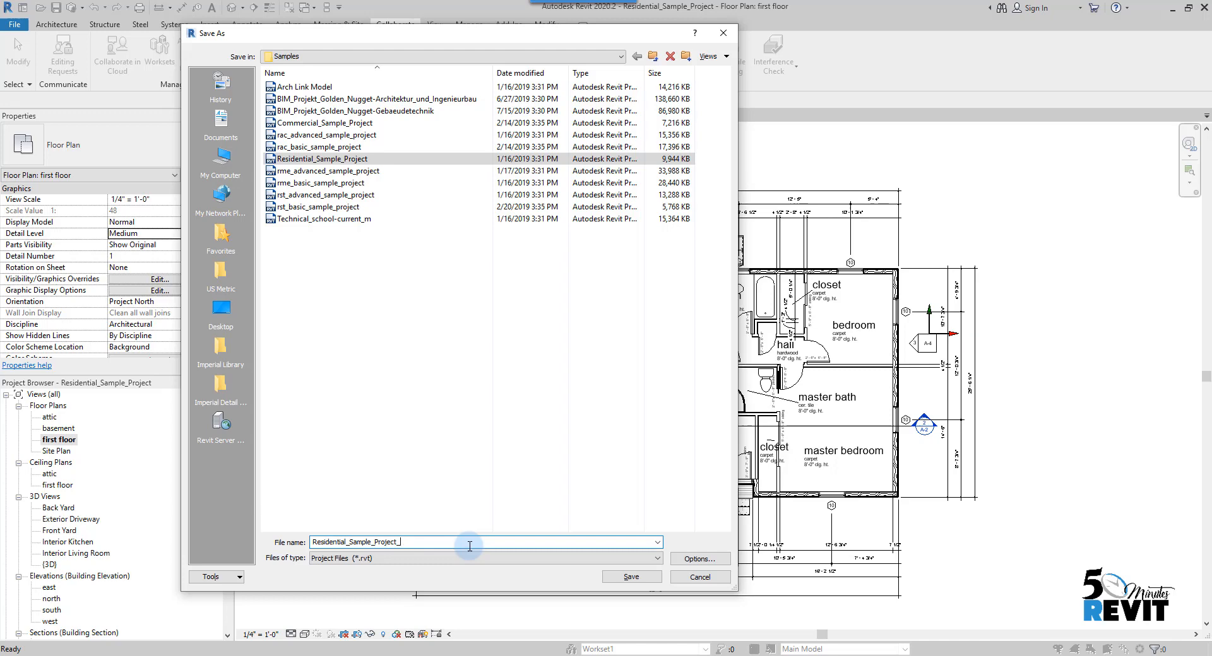
# Step: Name the file Residential_Sample_Project_Central and set maximum backups to 10 in save options
pyautogui.write('Central')
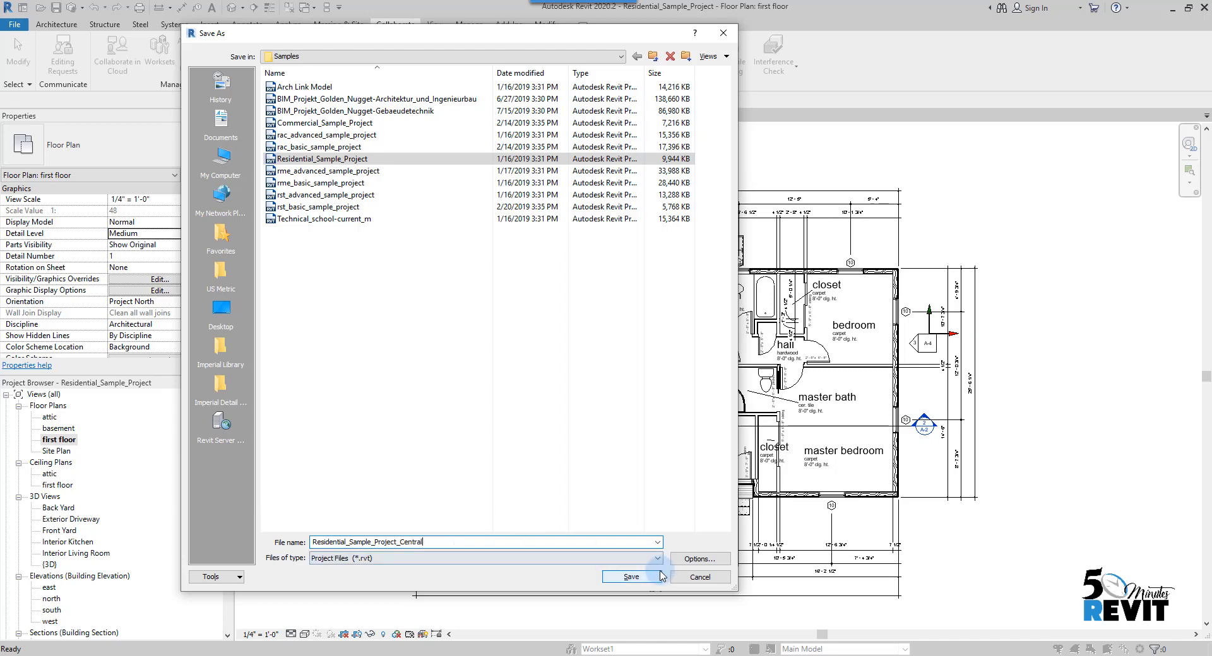
pyautogui.click(699, 559)
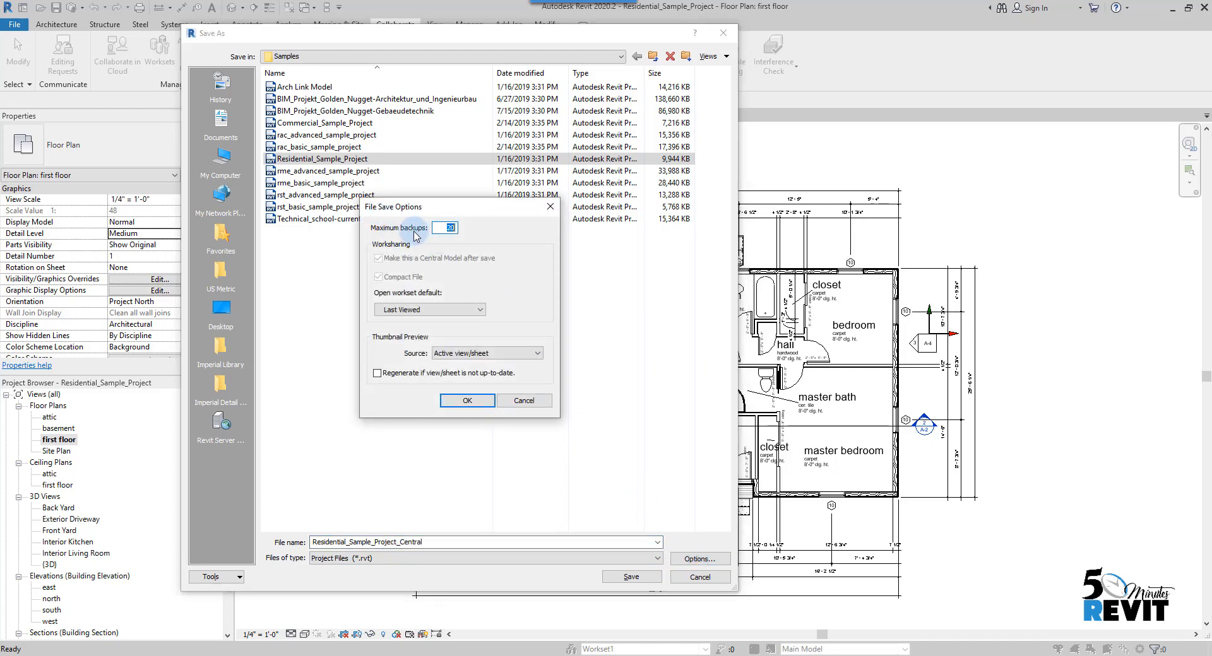
pyautogui.click(444, 228)
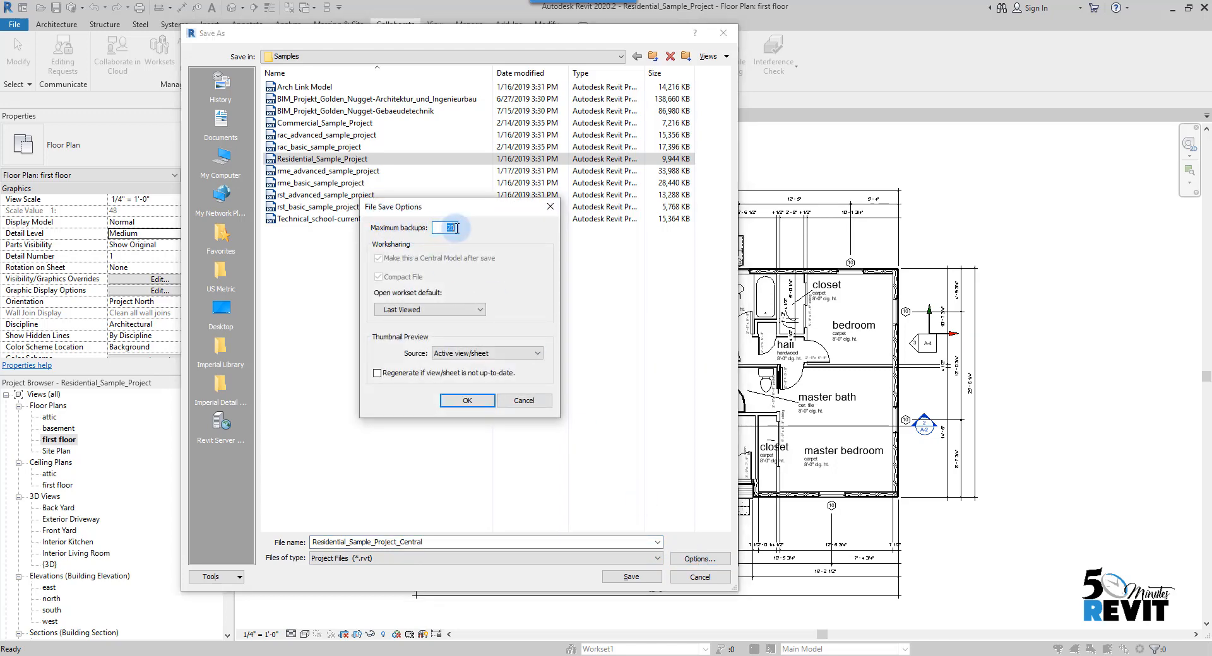
pyautogui.write('10')
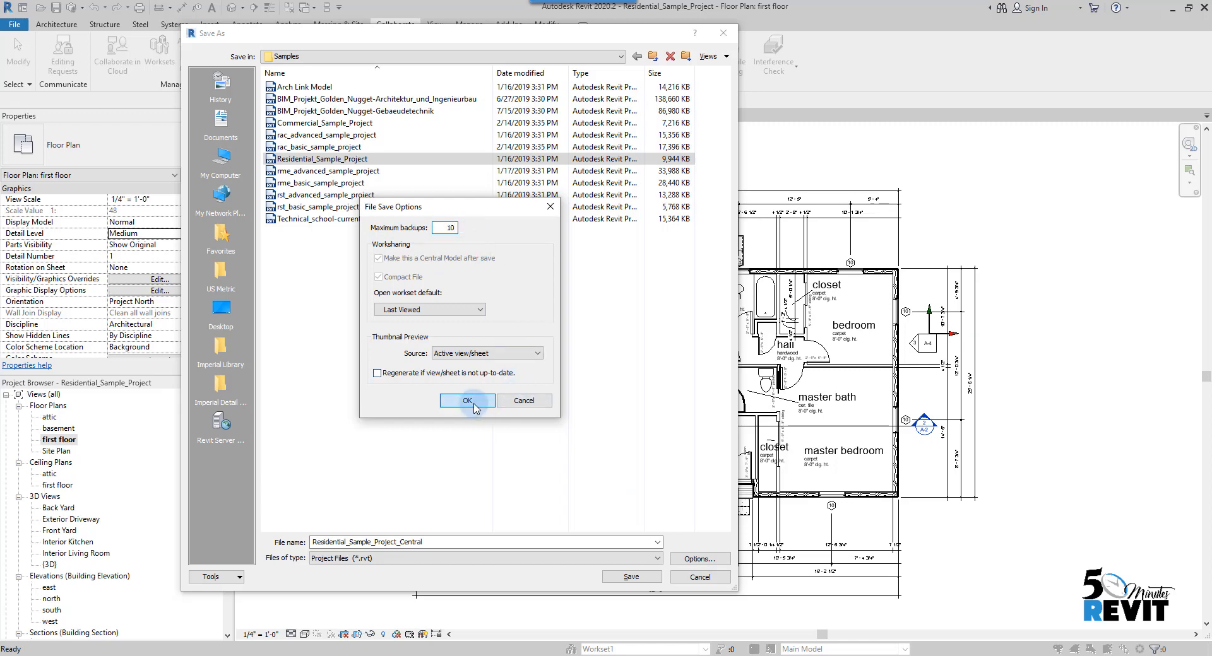
pyautogui.click(467, 401)
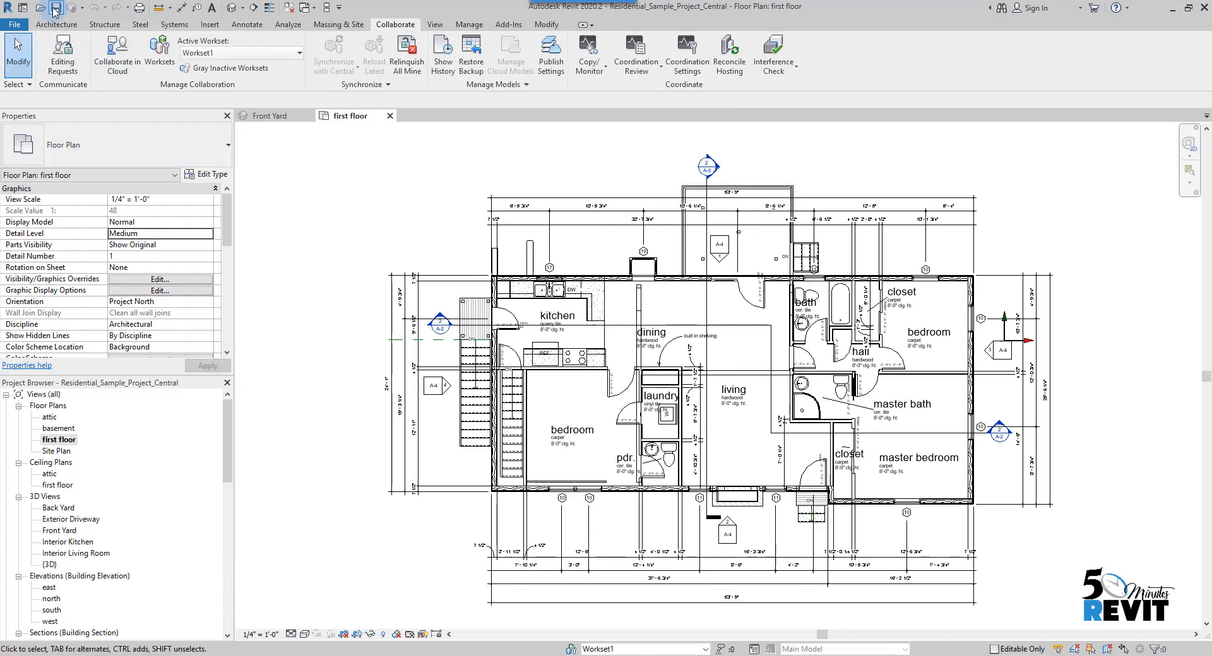
# Step: Confirm saving the project as the central model
pyautogui.click(53, 8)
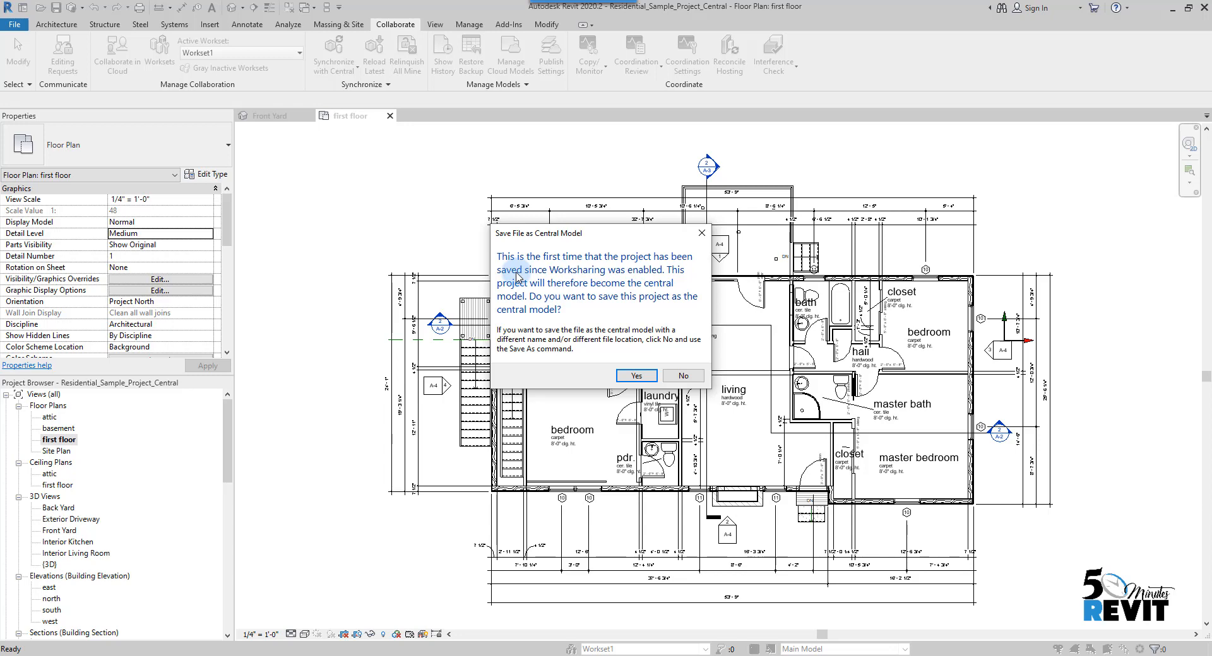
pyautogui.moveTo(507, 274)
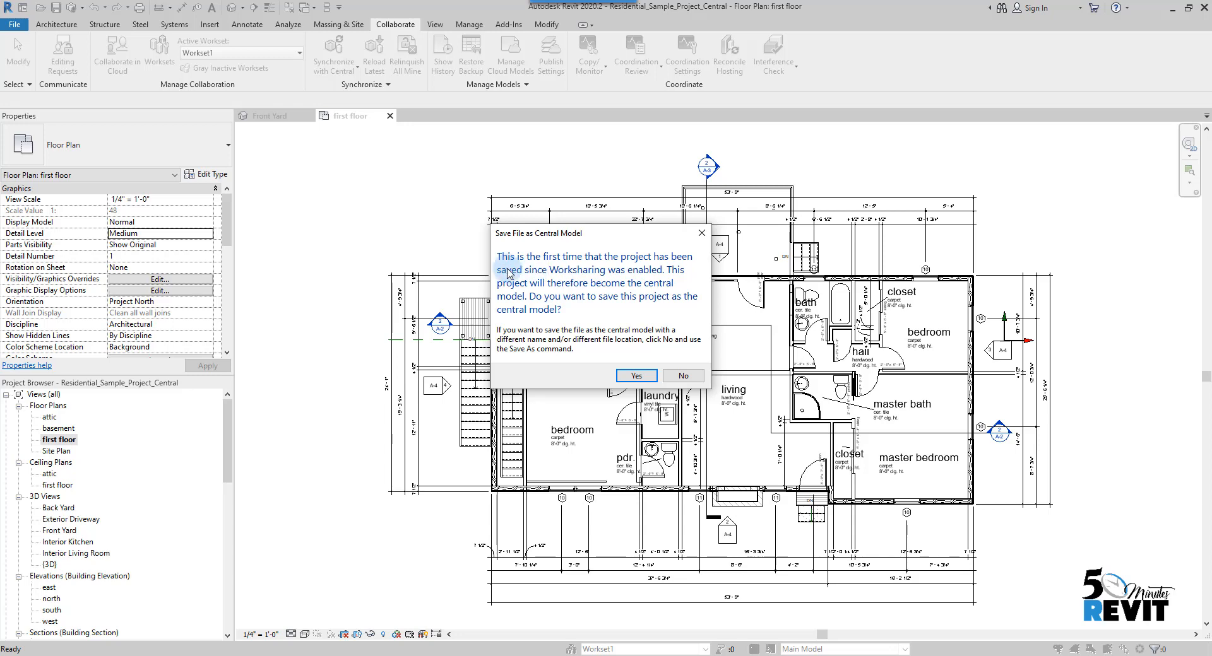
pyautogui.moveTo(586, 274)
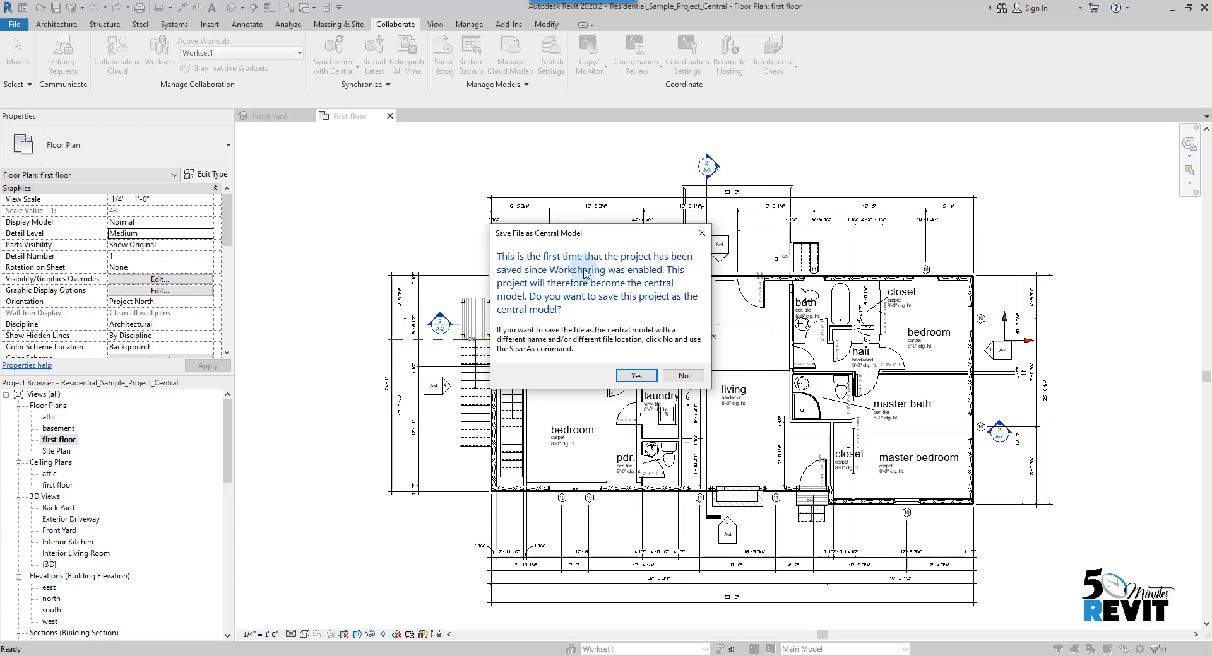
pyautogui.moveTo(624, 280)
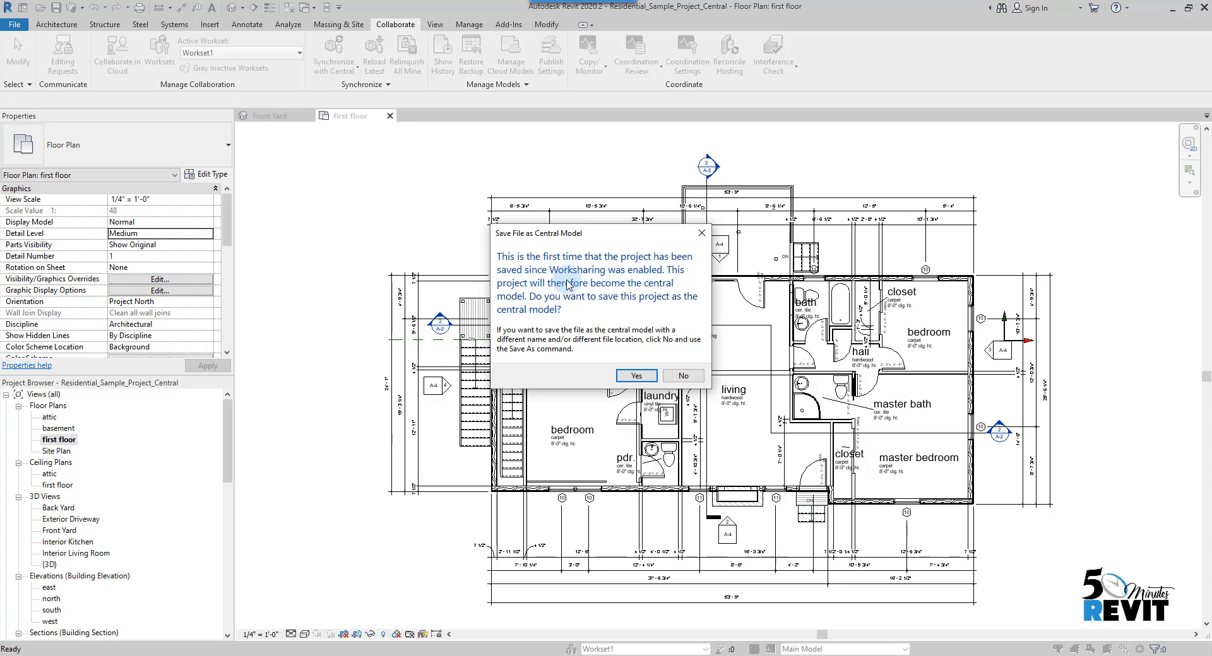
pyautogui.moveTo(606, 300)
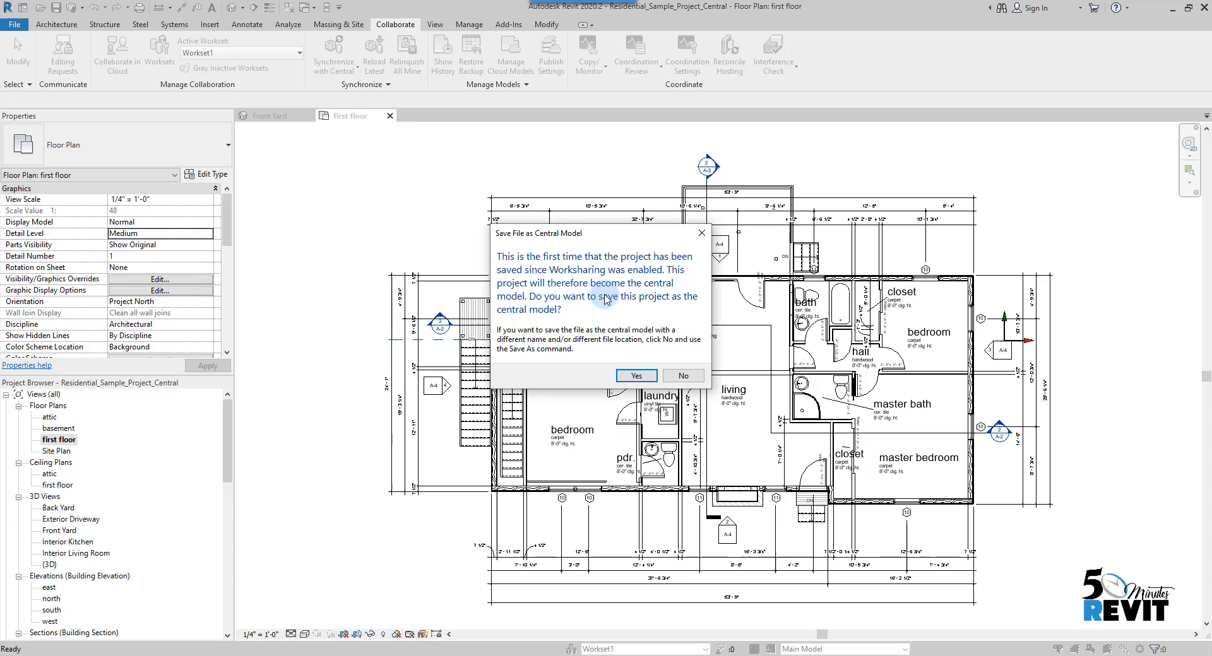
pyautogui.moveTo(570, 314)
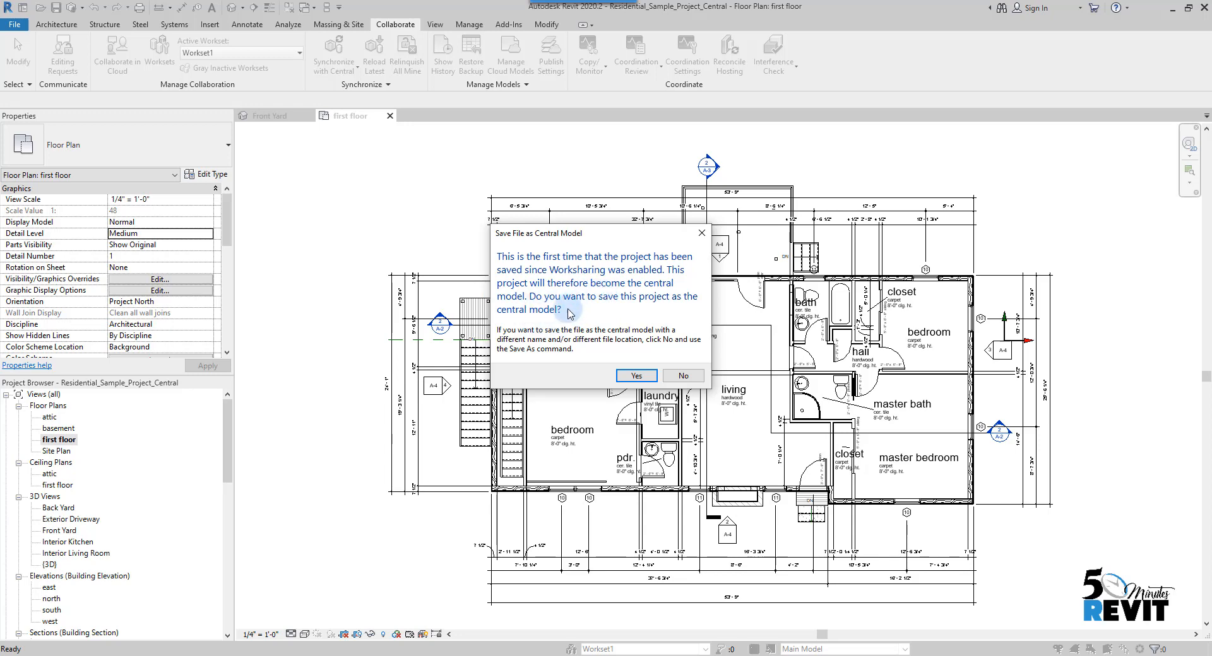
pyautogui.moveTo(646, 397)
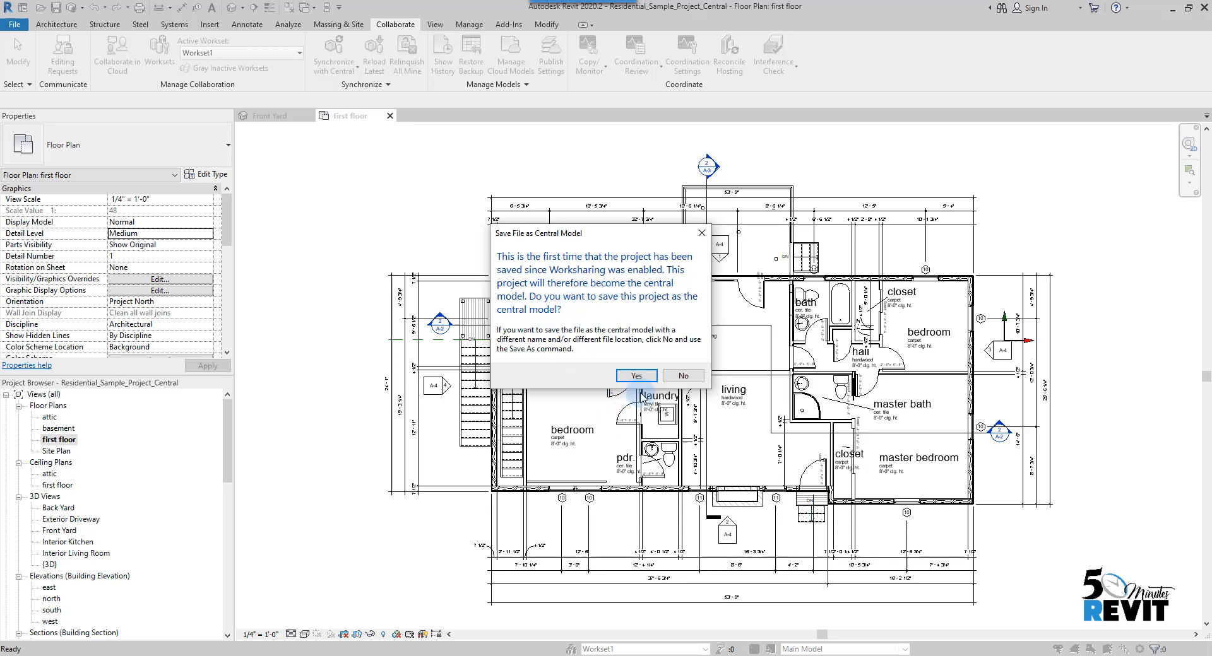
pyautogui.click(637, 376)
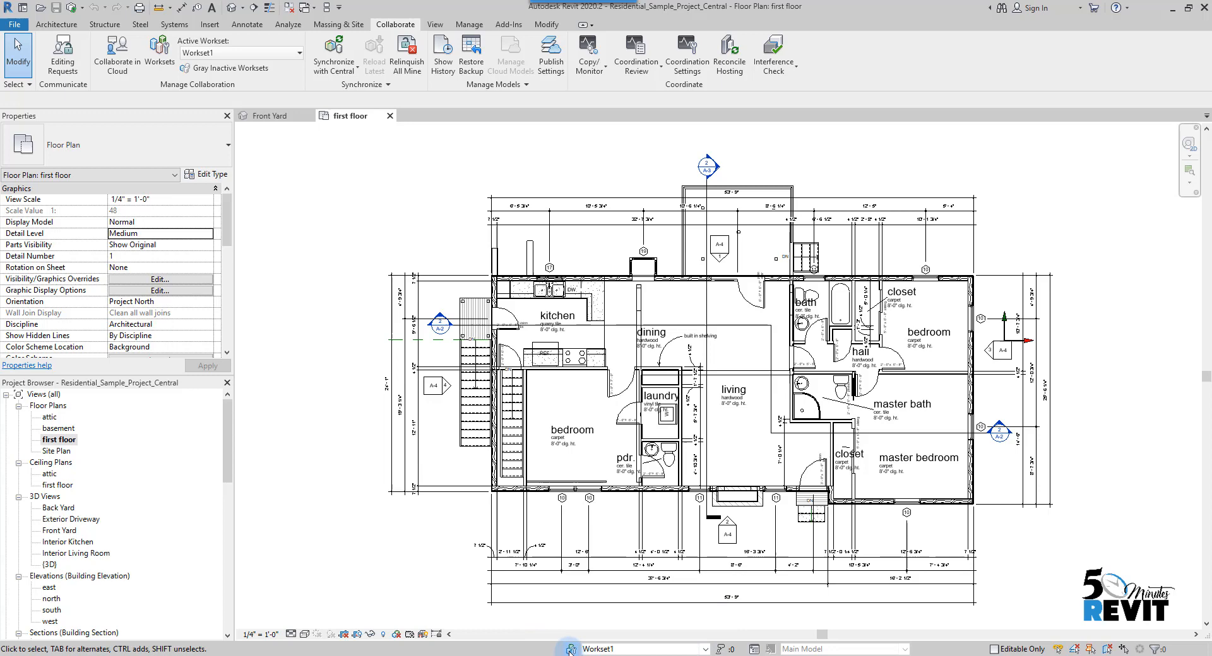
# Step: Show the Worksets dialog listing Shared Levels and Grids and Workset1
pyautogui.click(159, 53)
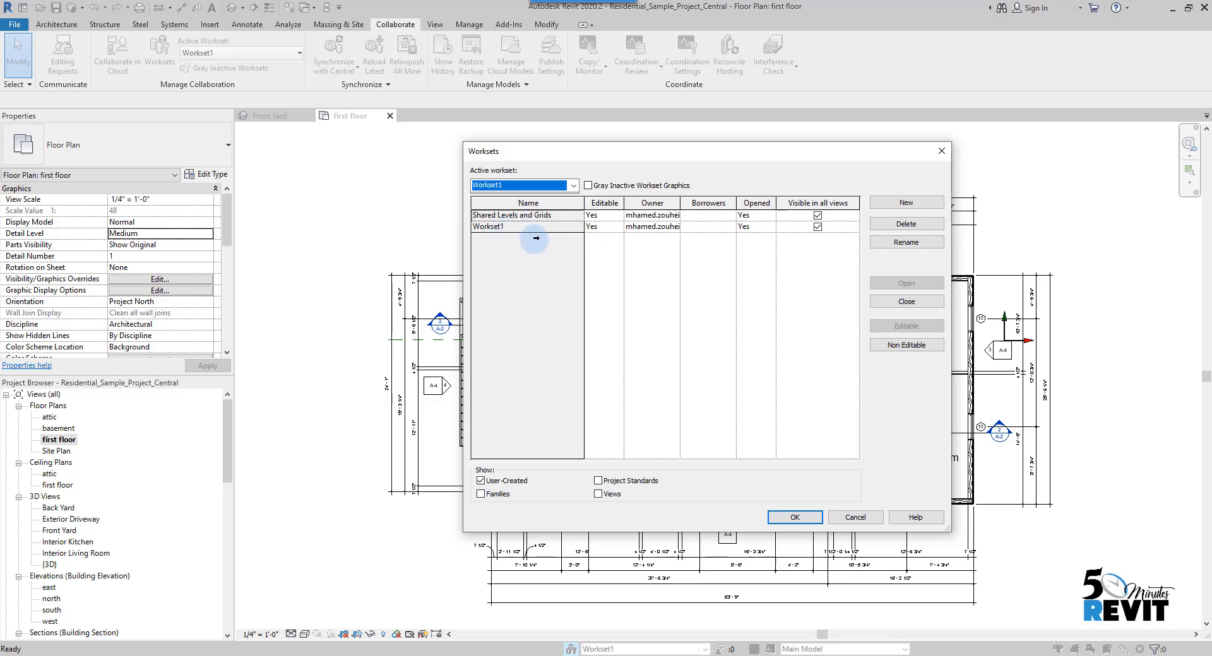
pyautogui.click(795, 517)
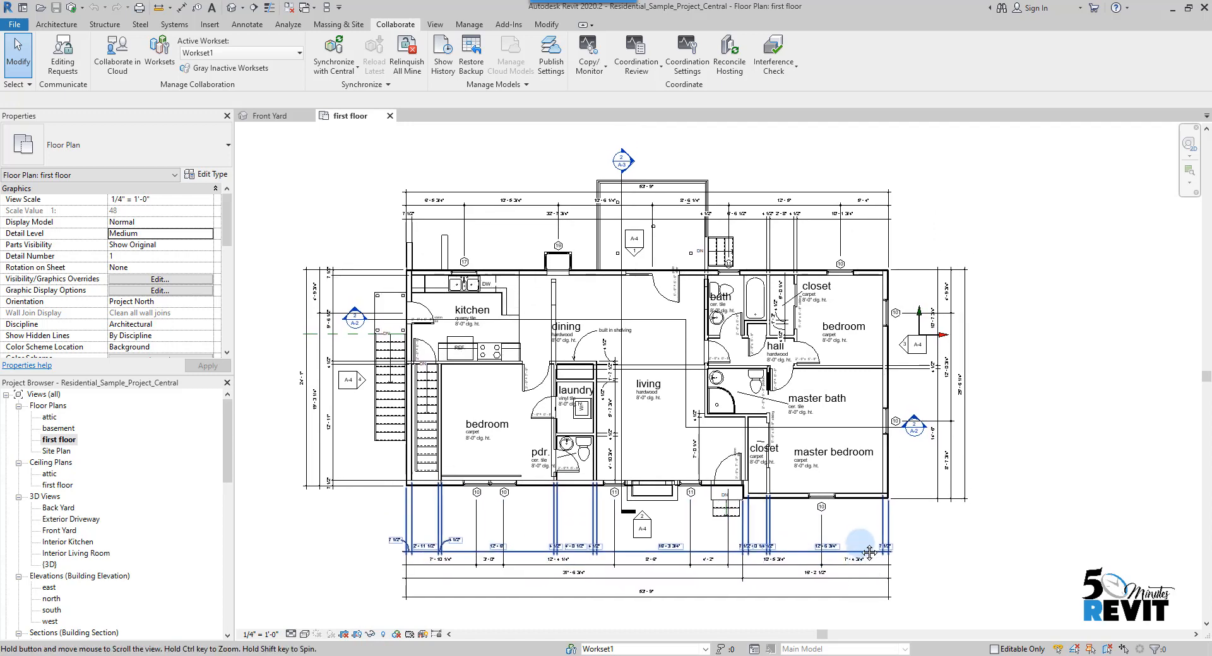
pyautogui.click(158, 52)
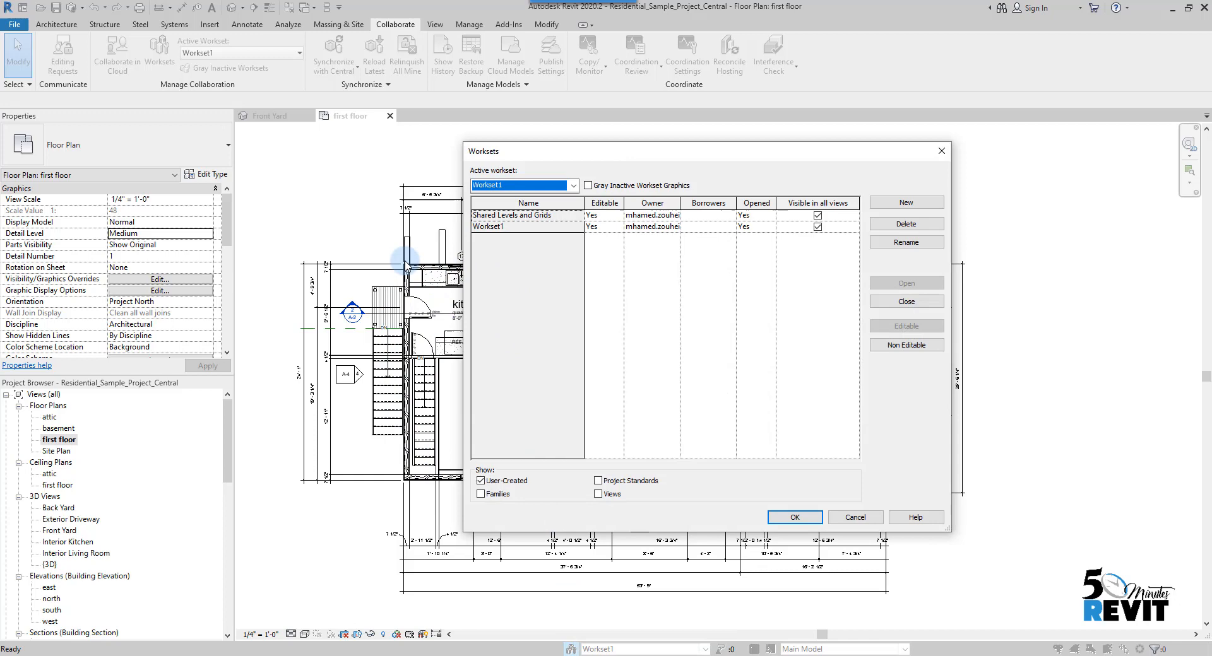
# Step: Create a new workset 00_Exterior, visible in all views, and apply the changes
pyautogui.click(906, 202)
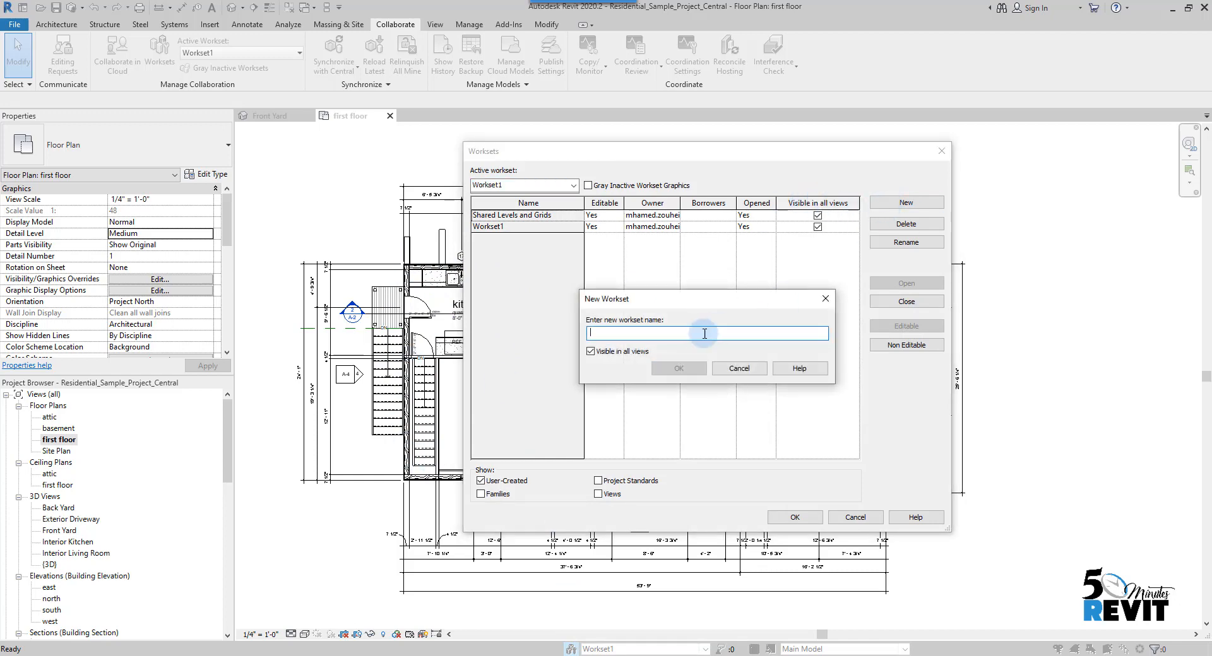
pyautogui.write('0')
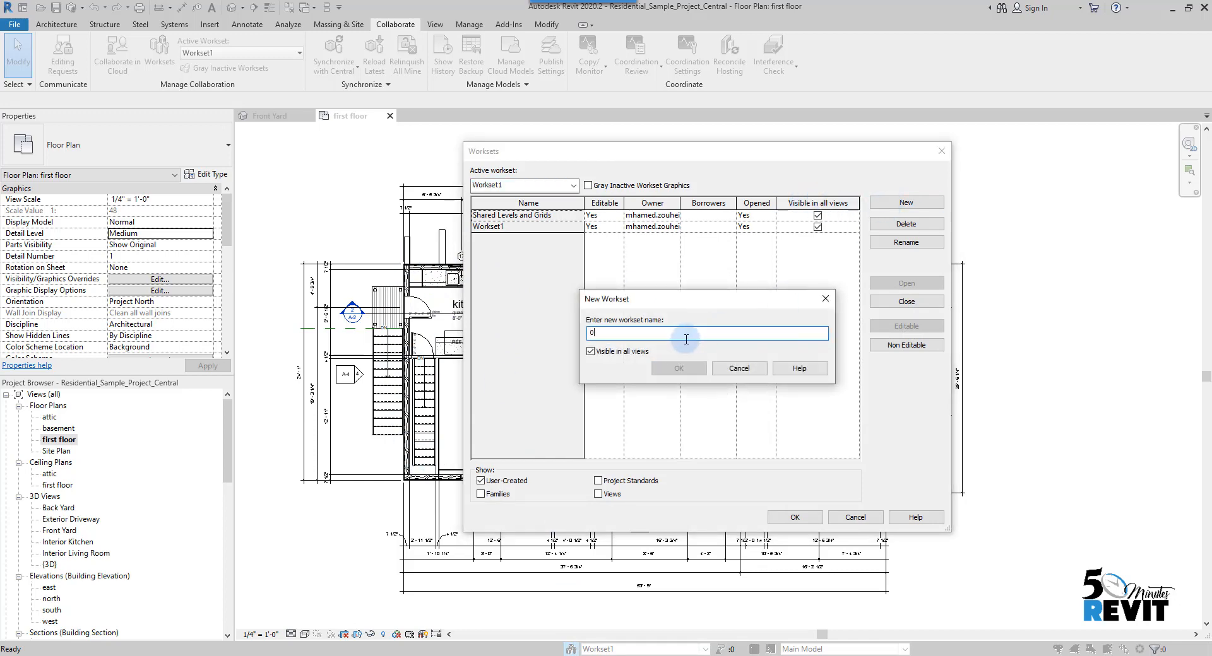
pyautogui.write('0_Ex')
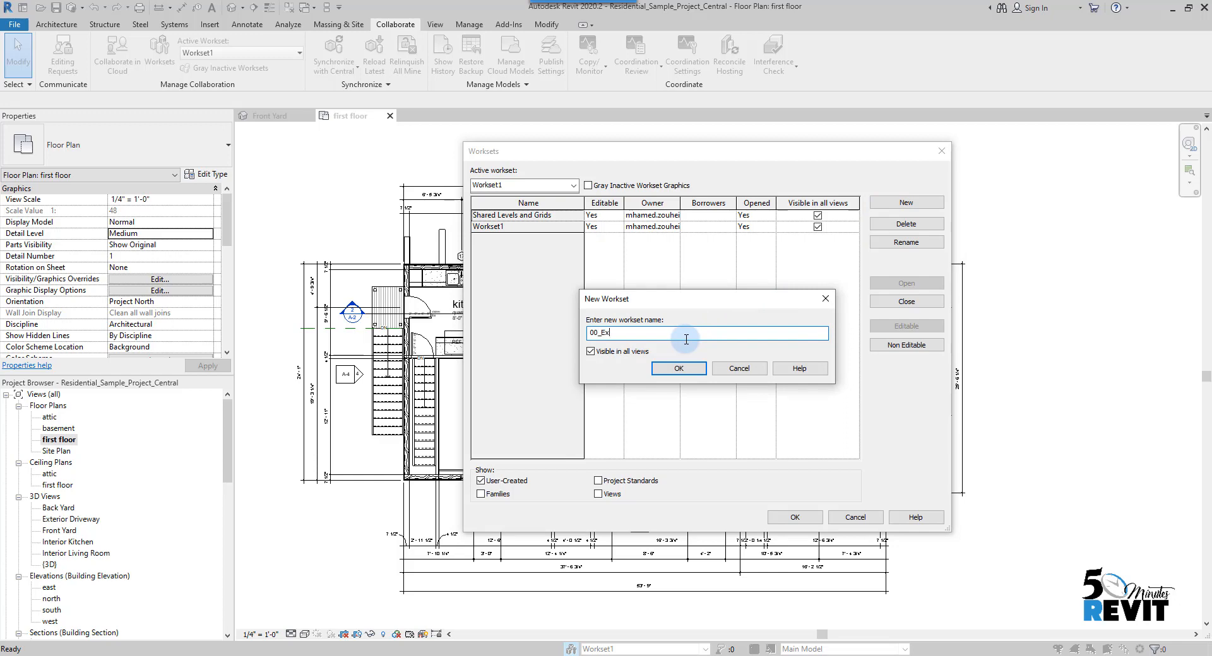
pyautogui.write('terior')
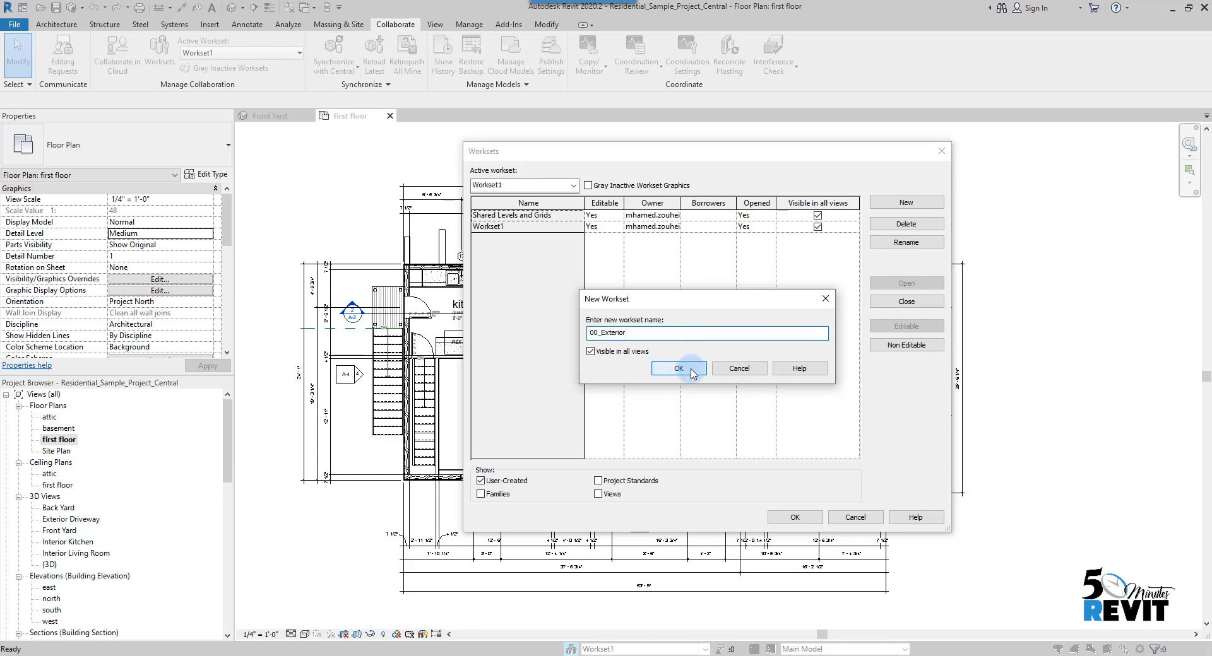
pyautogui.click(677, 368)
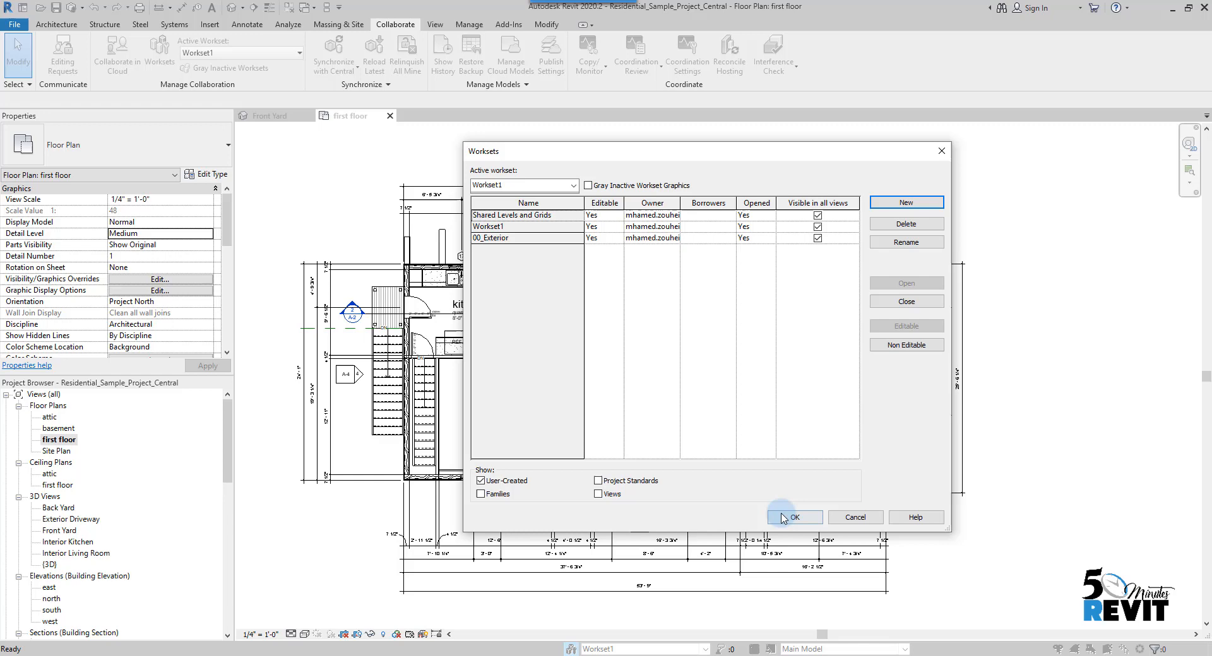
pyautogui.click(795, 518)
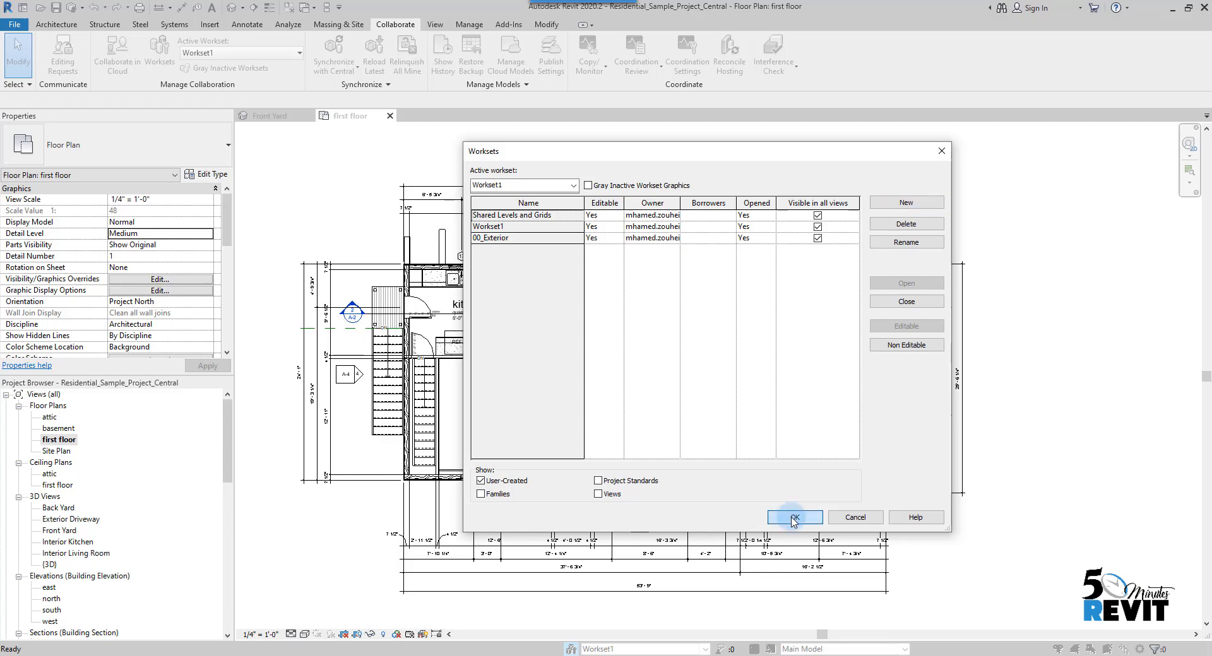
pyautogui.click(796, 517)
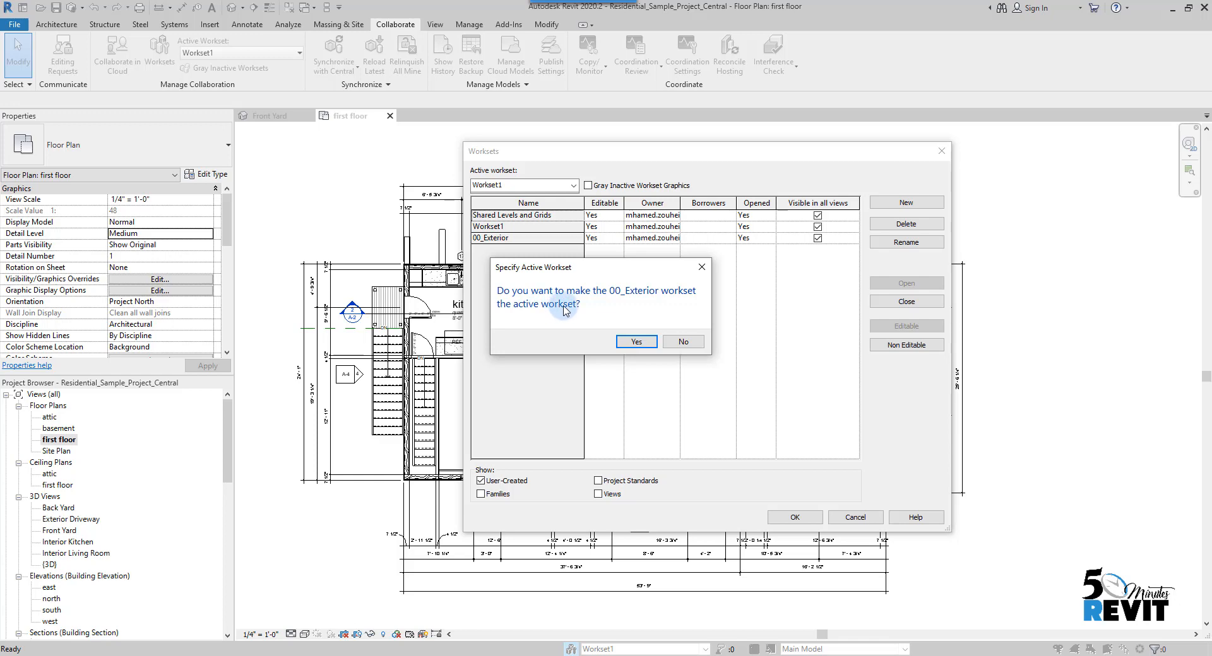
pyautogui.moveTo(557, 306)
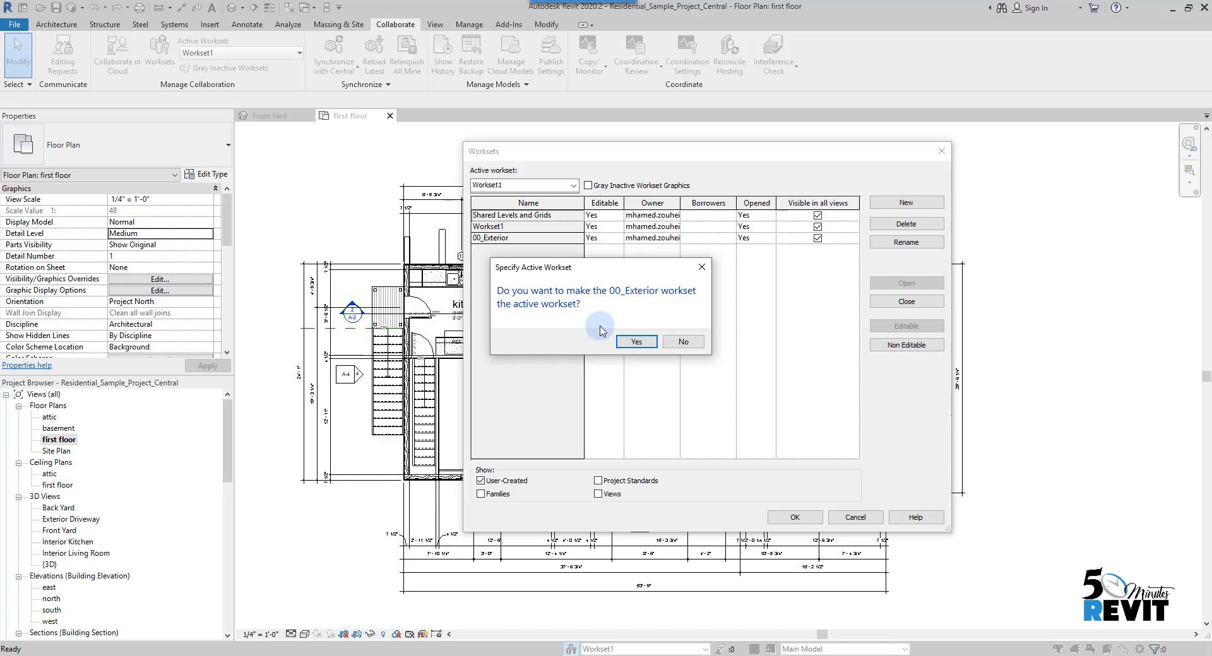
# Step: Make 00_Exterior active and select all exterior wall instances visible in the view
pyautogui.click(636, 342)
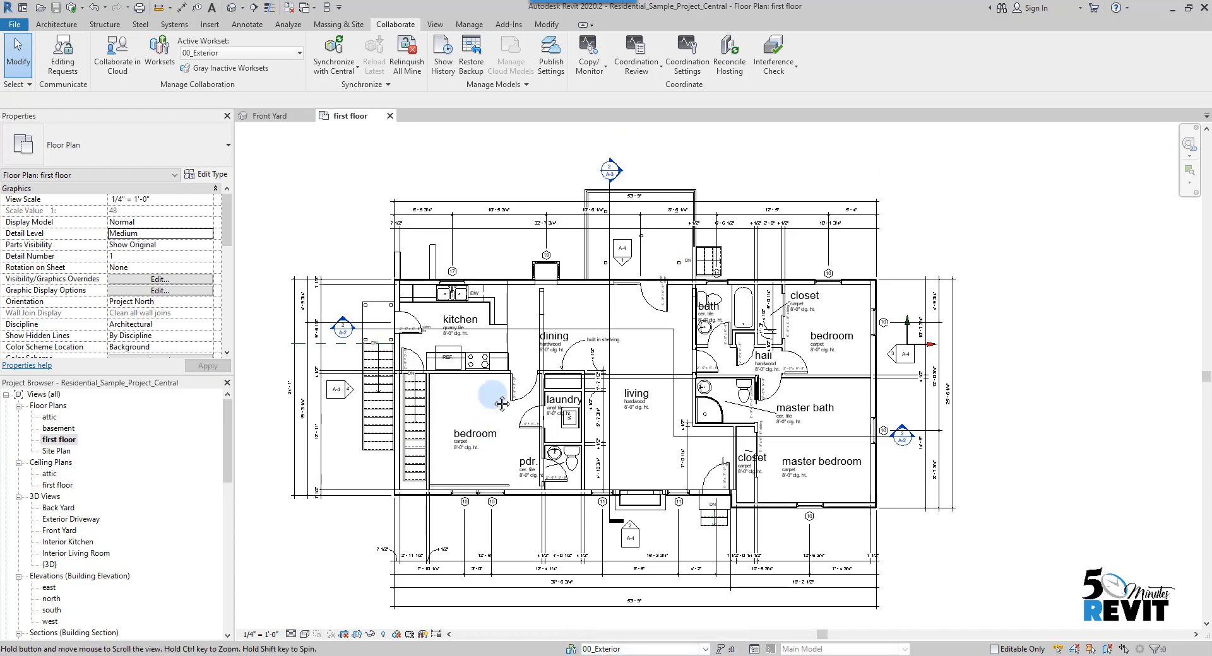
pyautogui.click(502, 289)
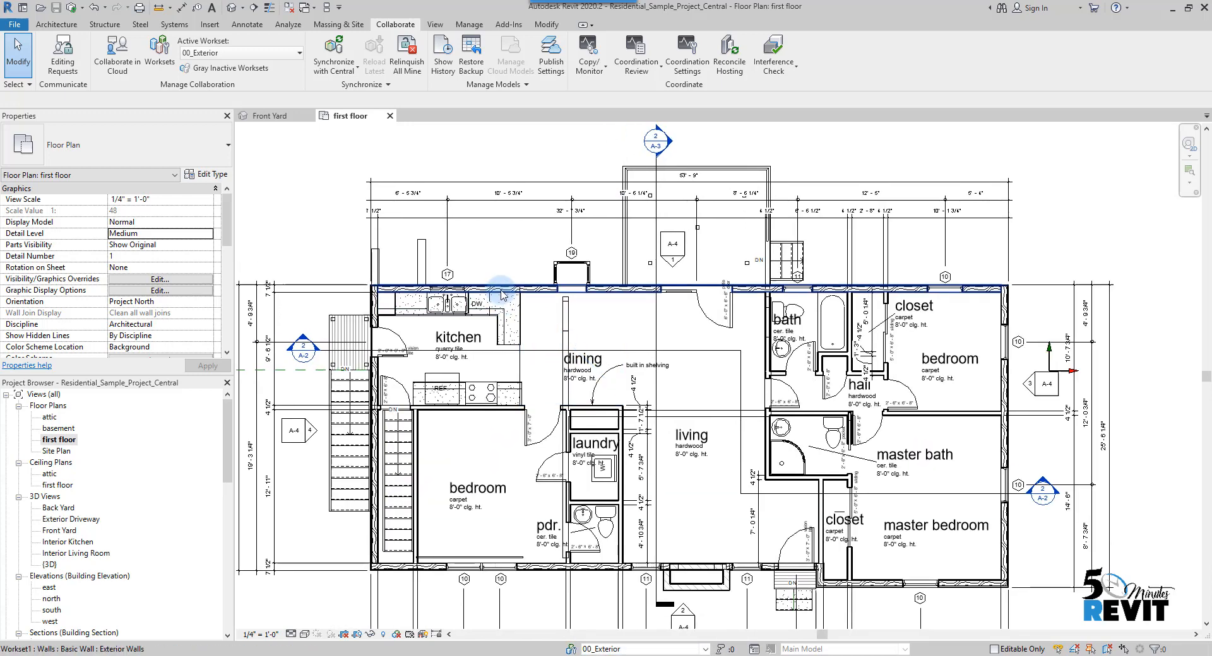
pyautogui.click(502, 289)
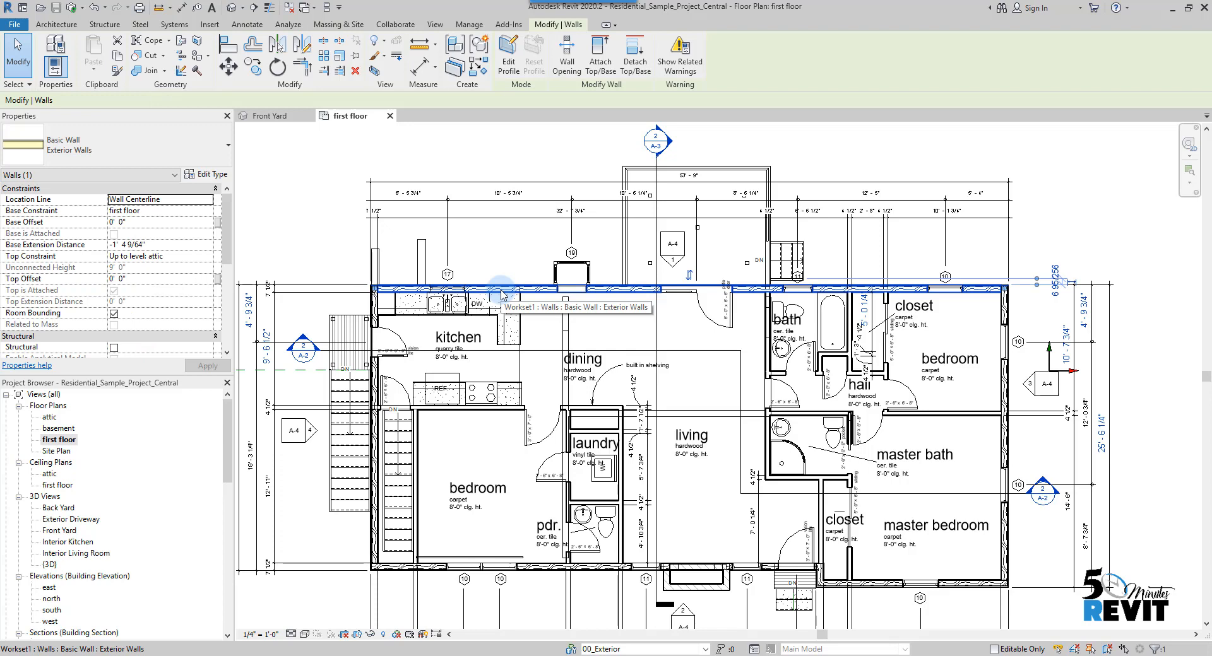
pyautogui.rightClick(502, 289)
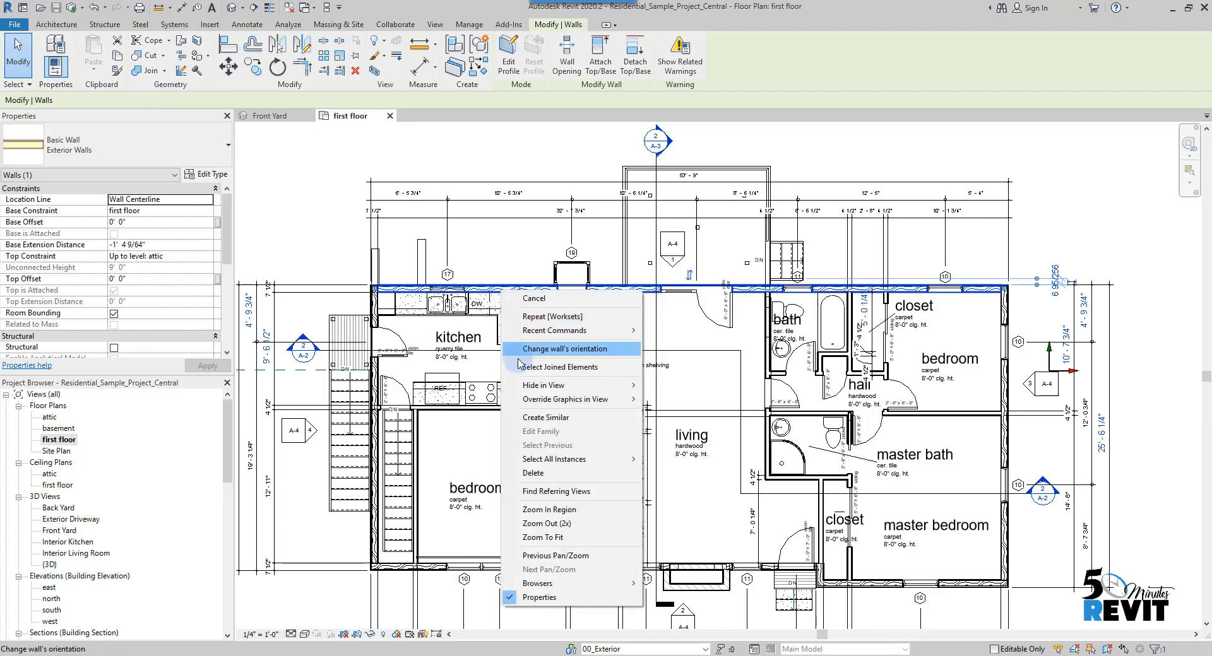
pyautogui.moveTo(566, 459)
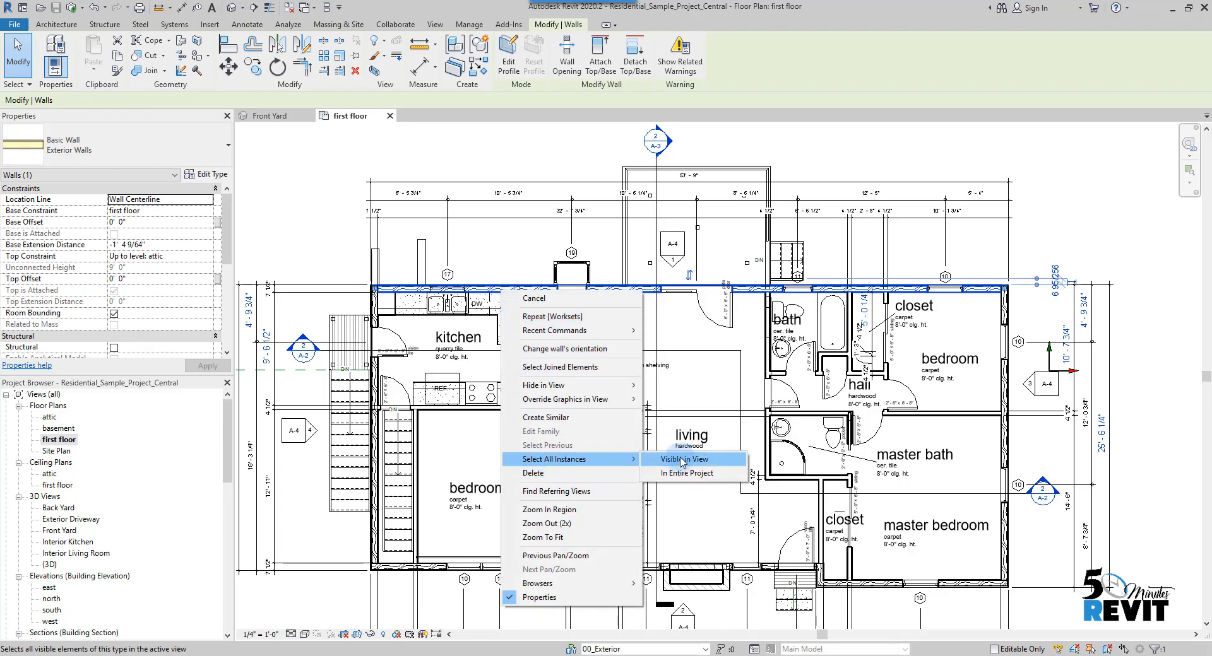
pyautogui.moveTo(683, 463)
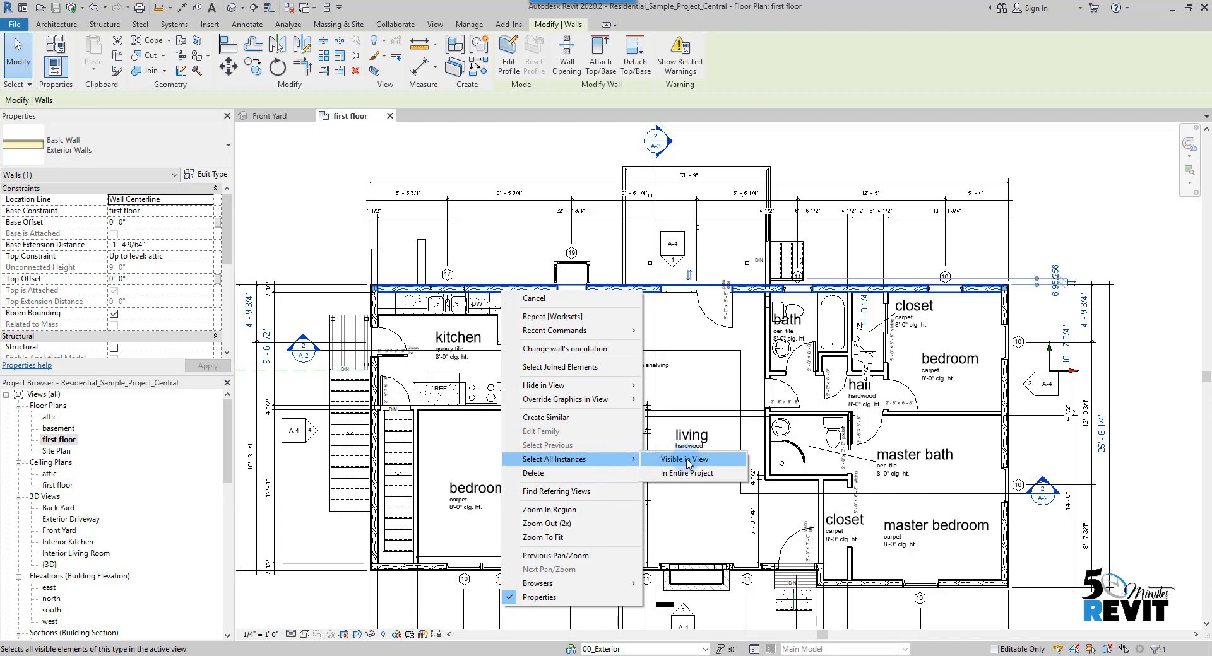
pyautogui.click(684, 459)
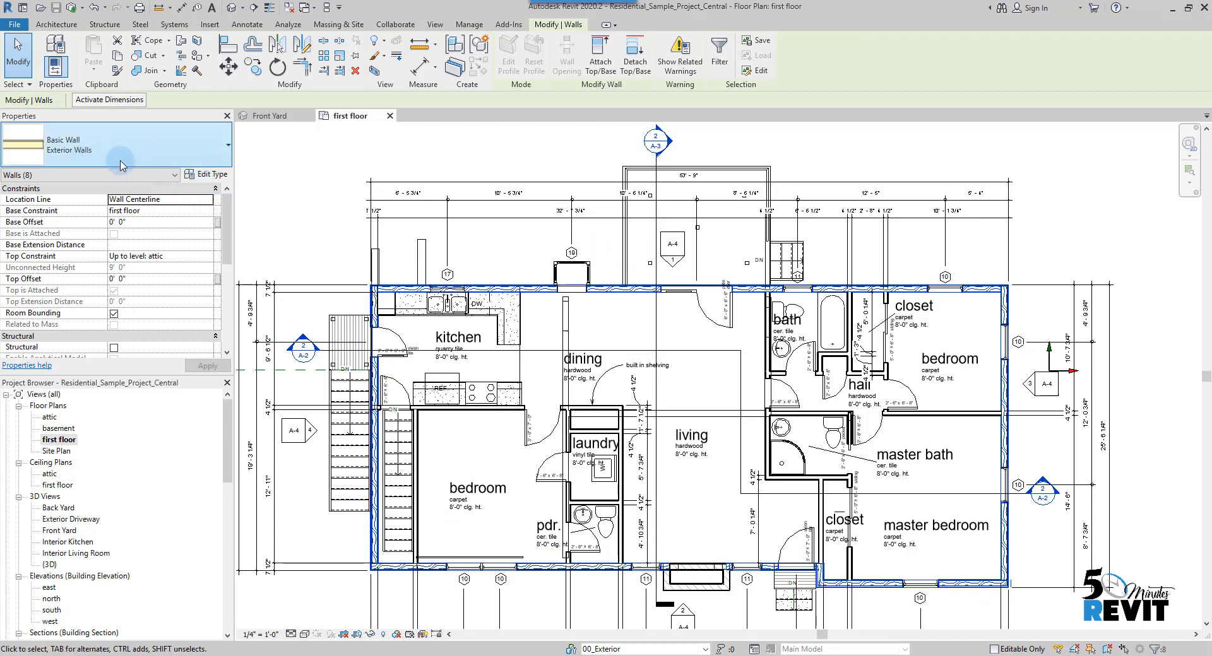
# Step: Assign the selected exterior walls to the 00_Exterior workset in Properties
pyautogui.scroll(-3)
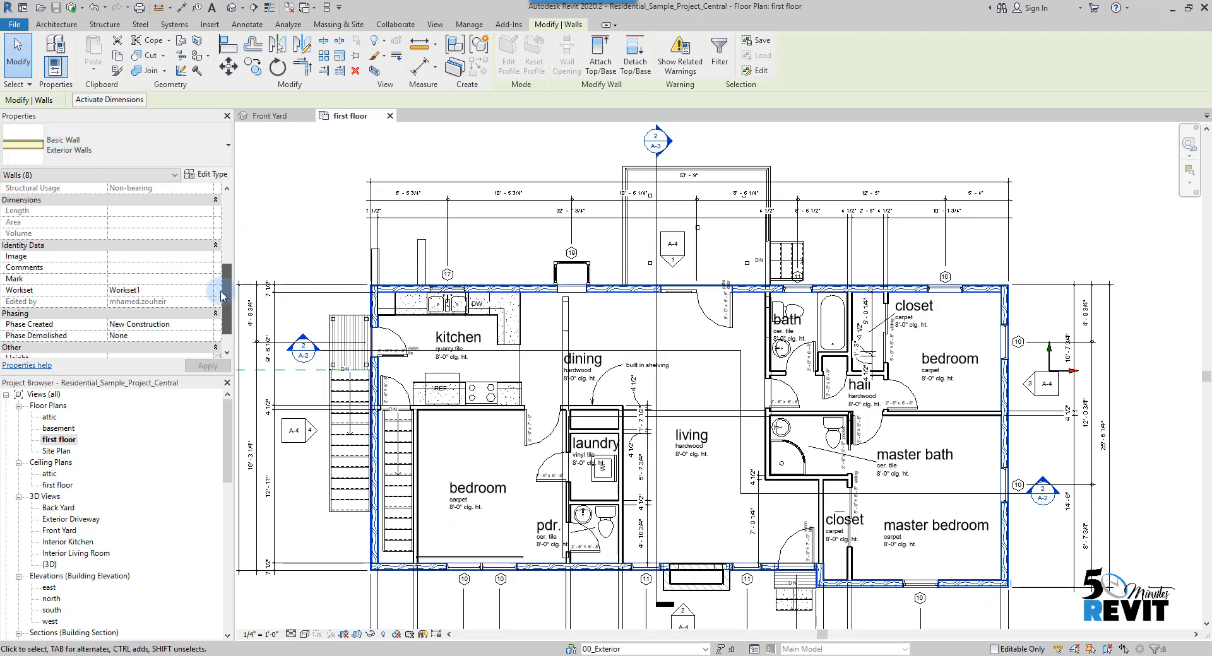
pyautogui.click(208, 291)
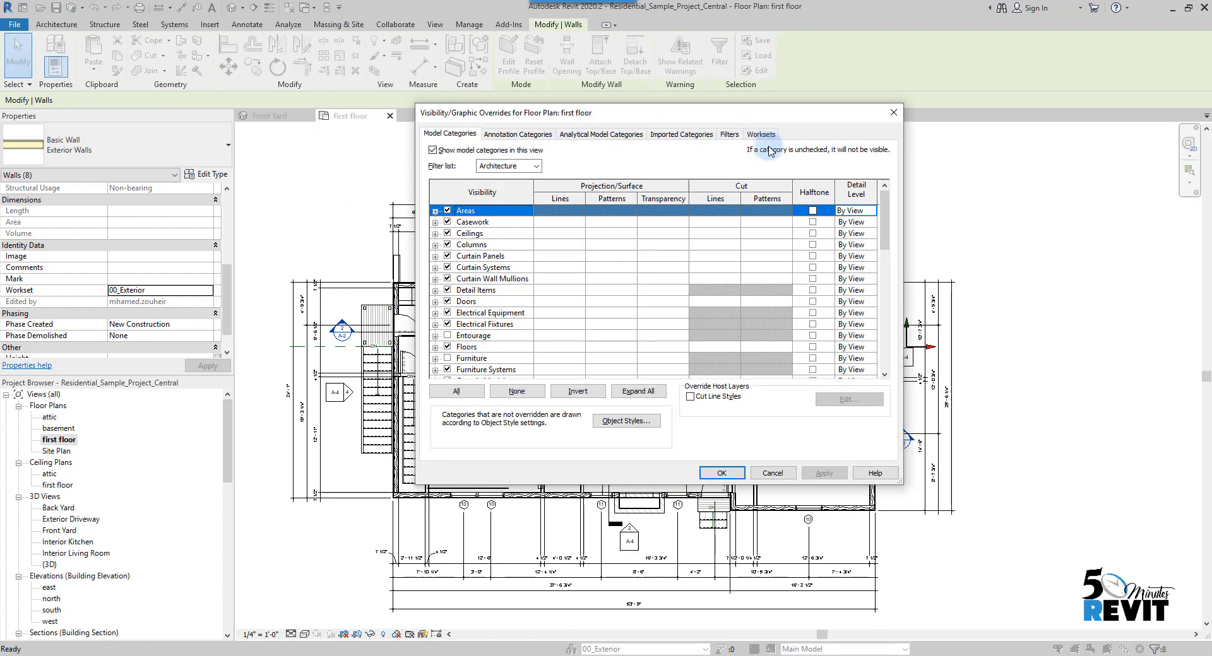
pyautogui.moveTo(761, 135)
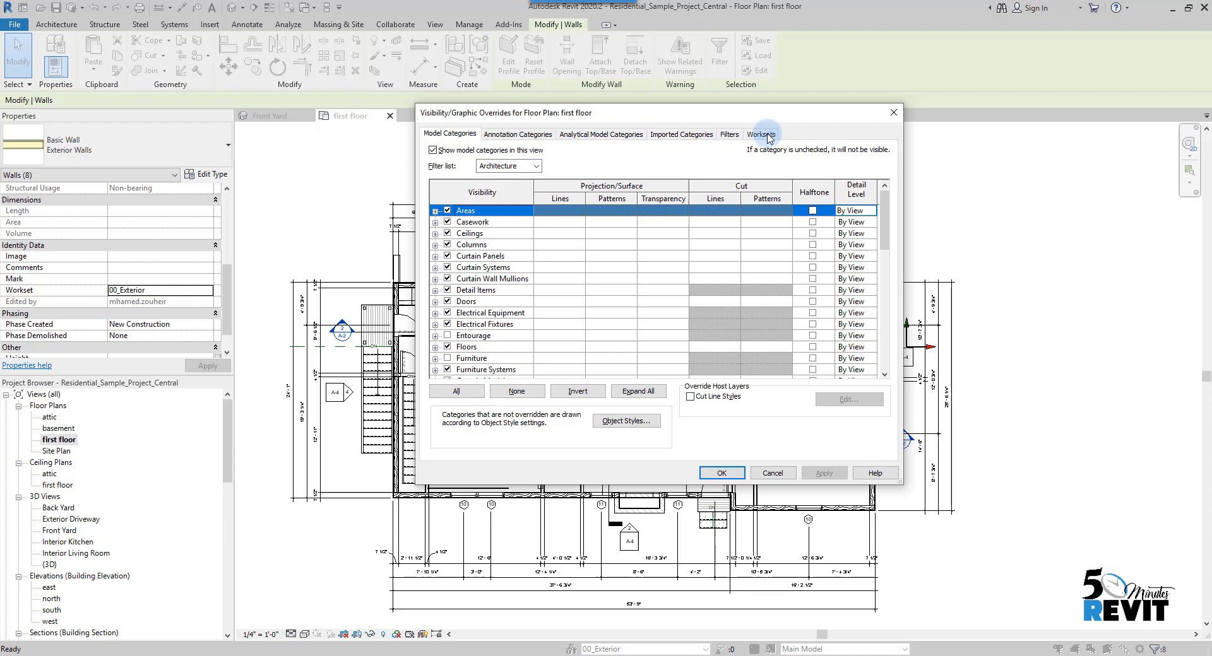
# Step: Set the 00_Exterior workset to Hide in the first floor plan's Visibility/Graphics and apply
pyautogui.click(760, 134)
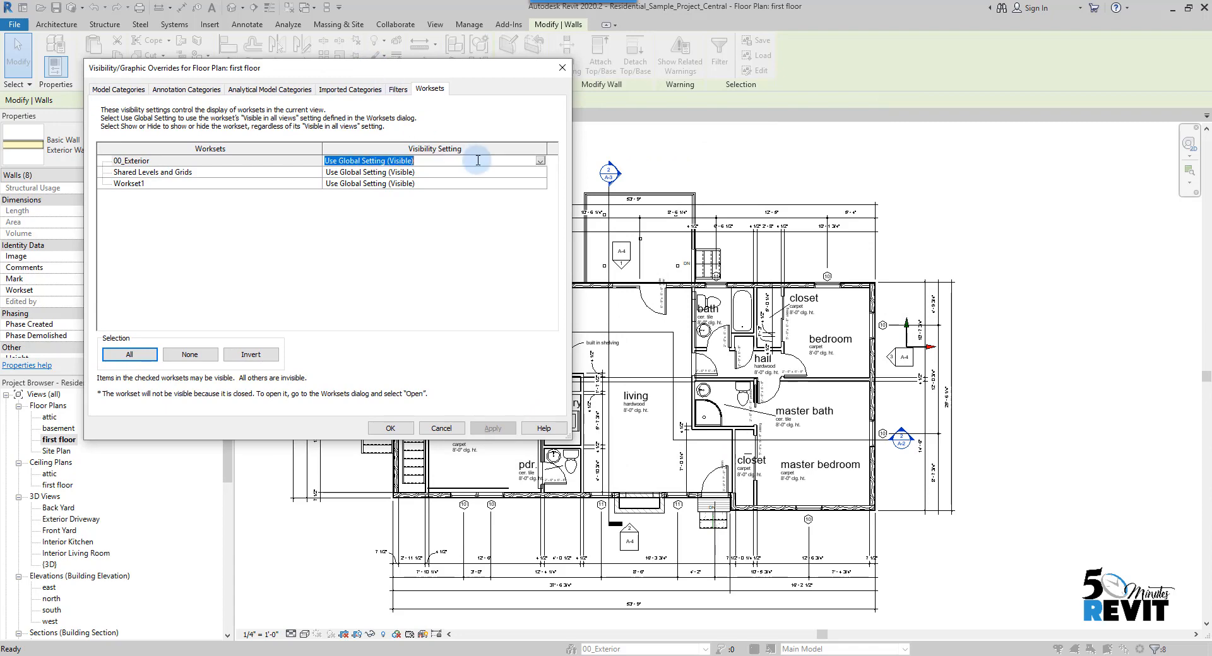
pyautogui.click(539, 160)
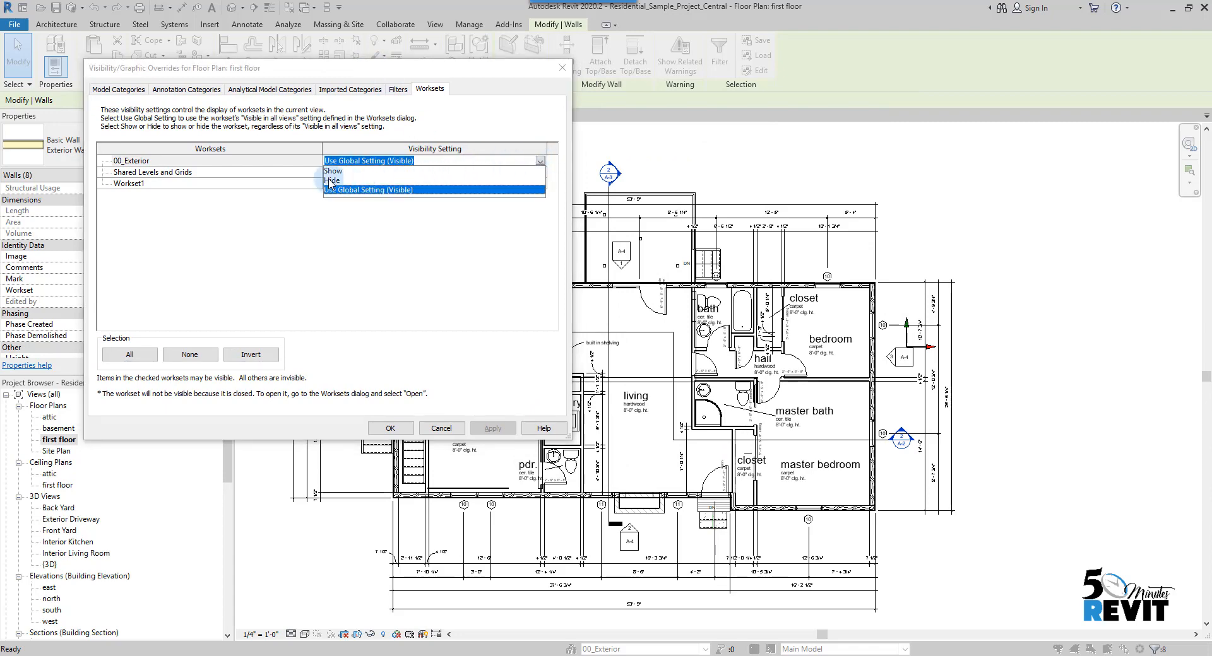
pyautogui.click(330, 182)
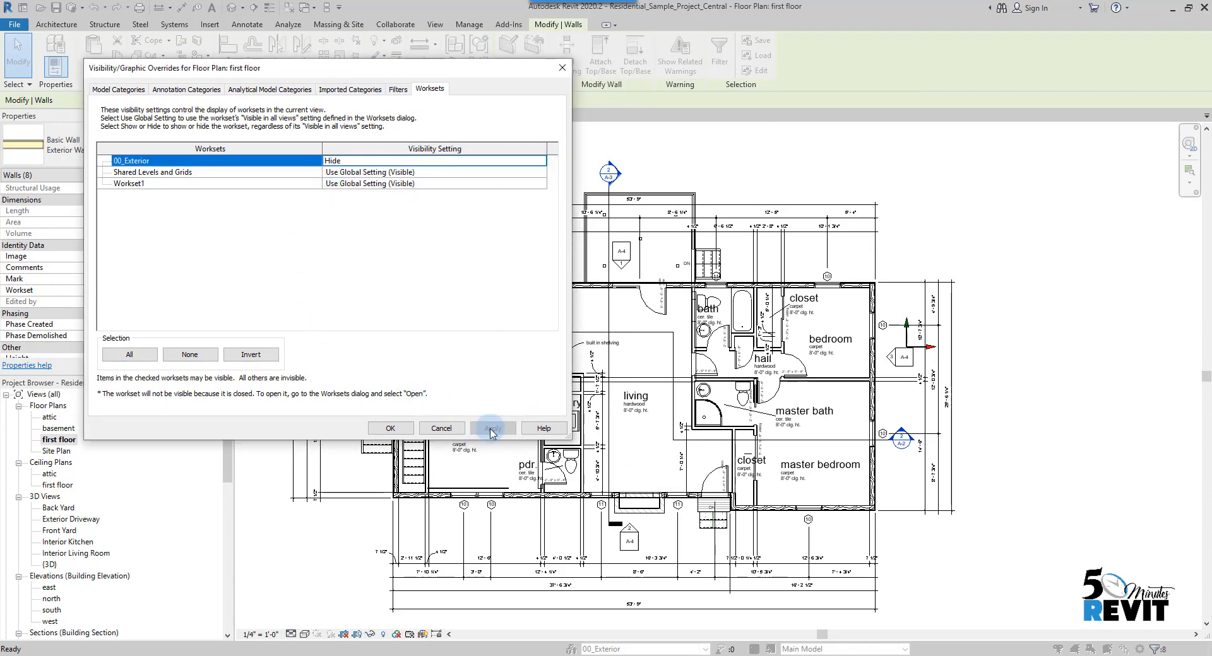
pyautogui.click(493, 428)
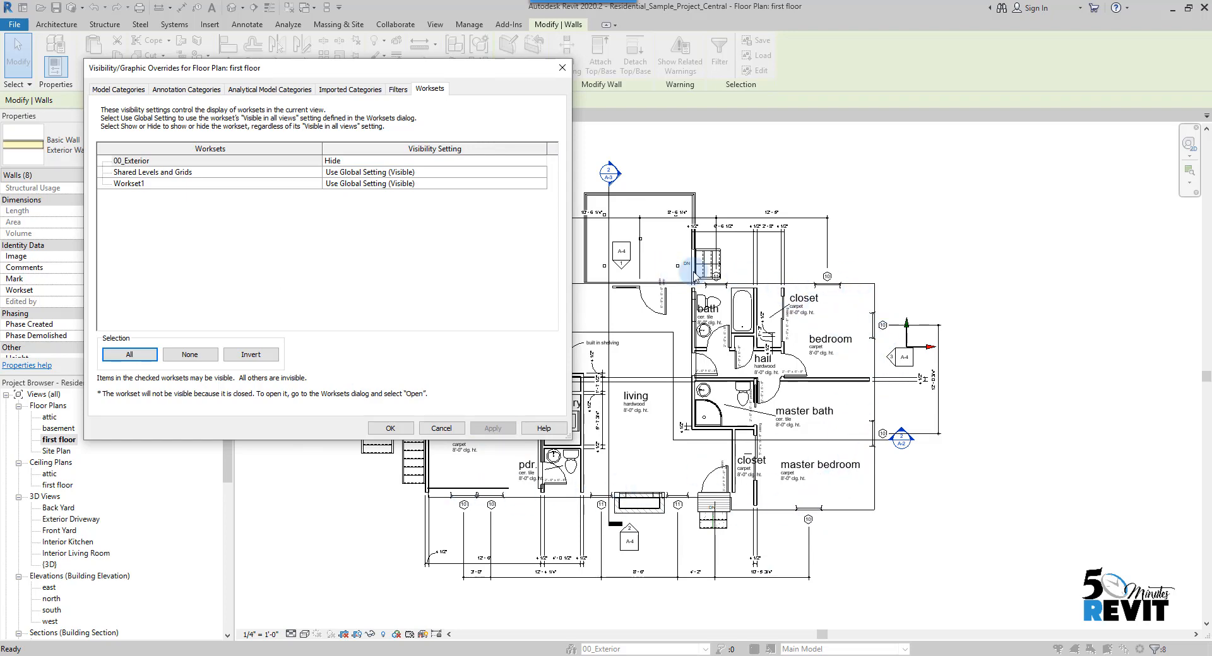
pyautogui.click(391, 428)
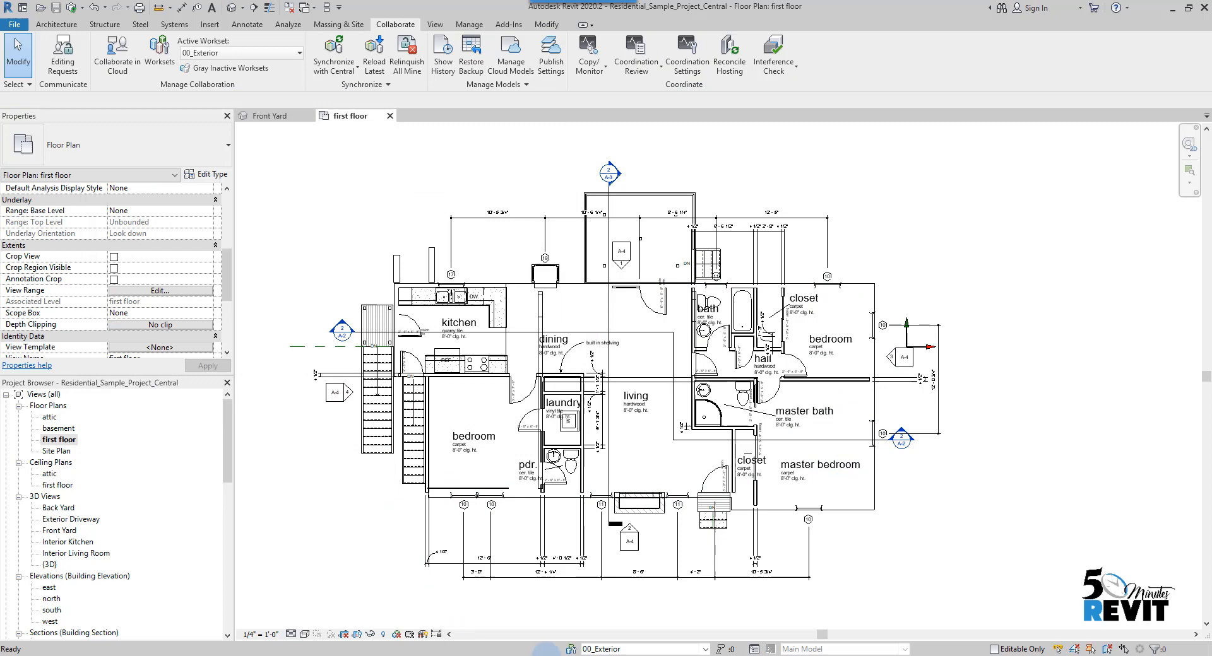